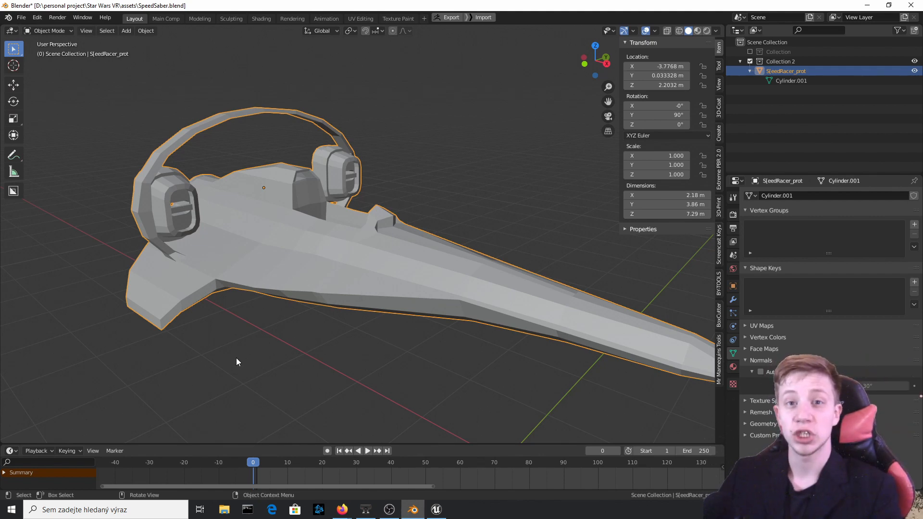
pyautogui.moveTo(445, 163)
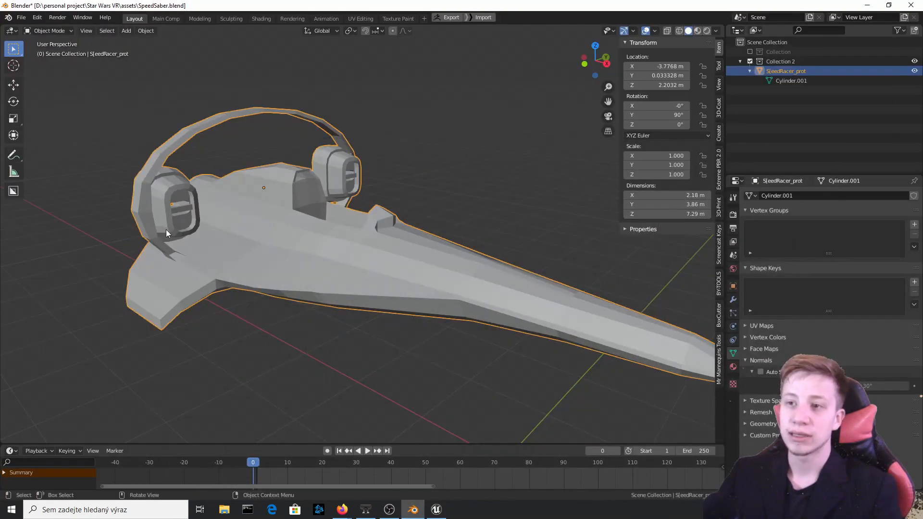
pyautogui.moveTo(398, 150)
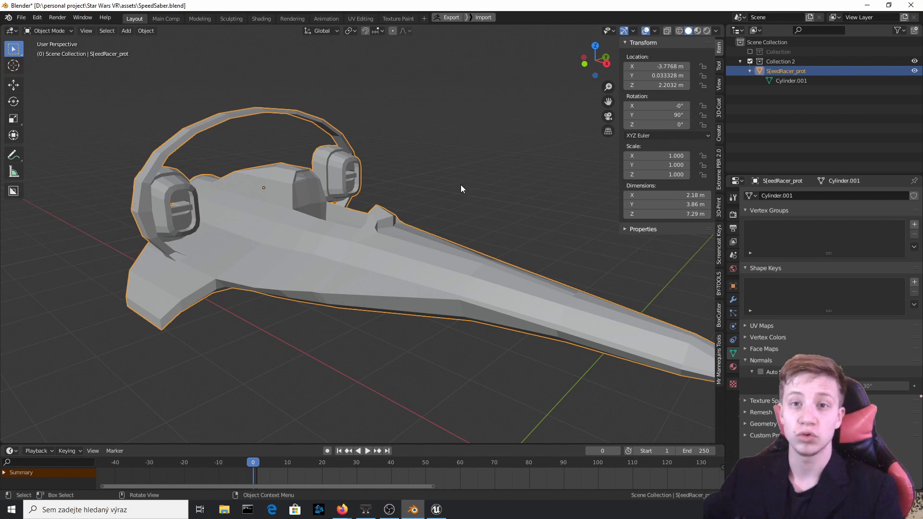
pyautogui.moveTo(459, 128)
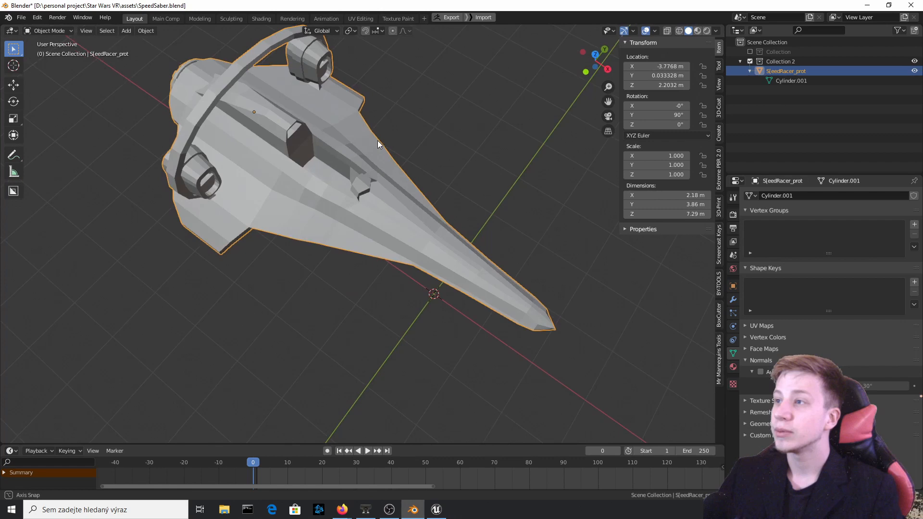
# - Apply Shade Flat then Shade Smooth to the ship from its context menu and inspect the result
pyautogui.moveTo(377, 147); pyautogui.dragTo(355, 200)
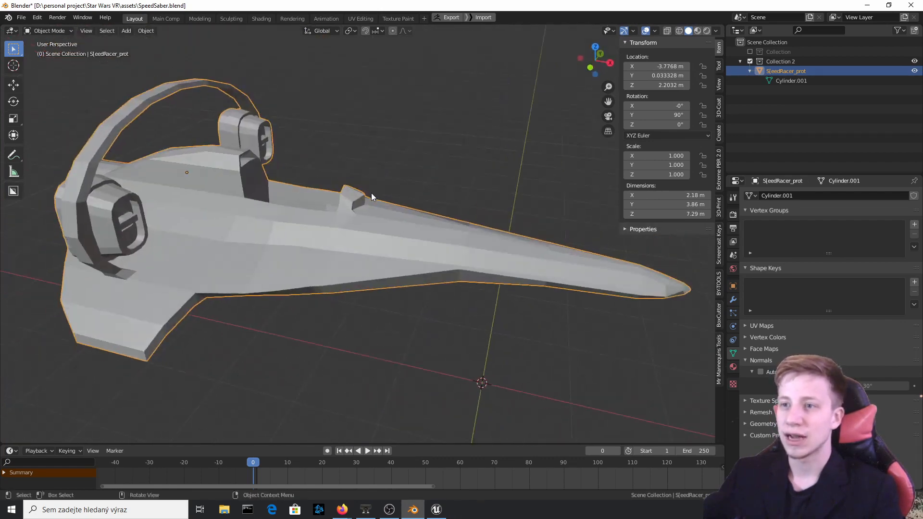
pyautogui.rightClick(372, 196)
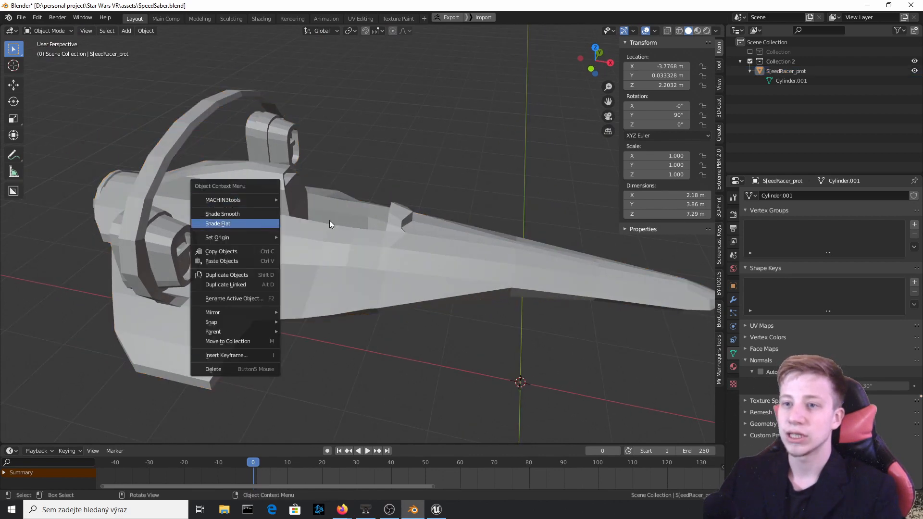
pyautogui.click(218, 223)
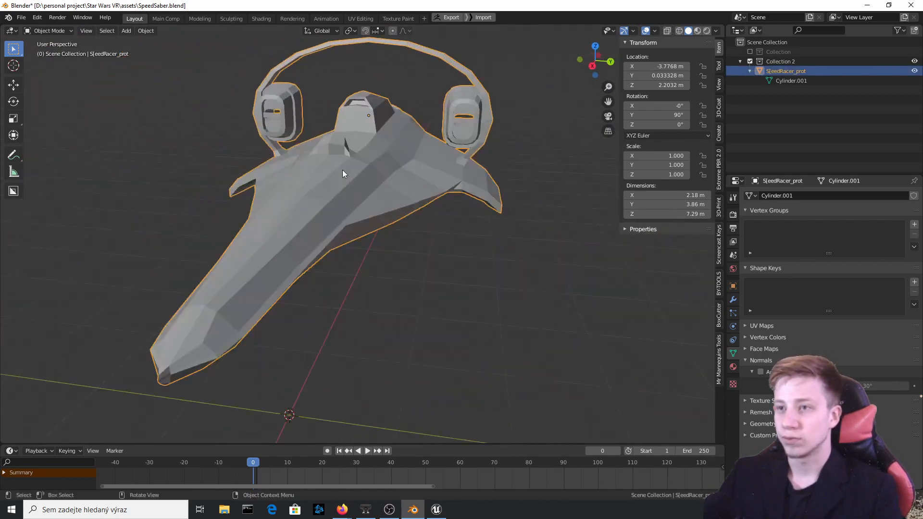
pyautogui.rightClick(342, 174)
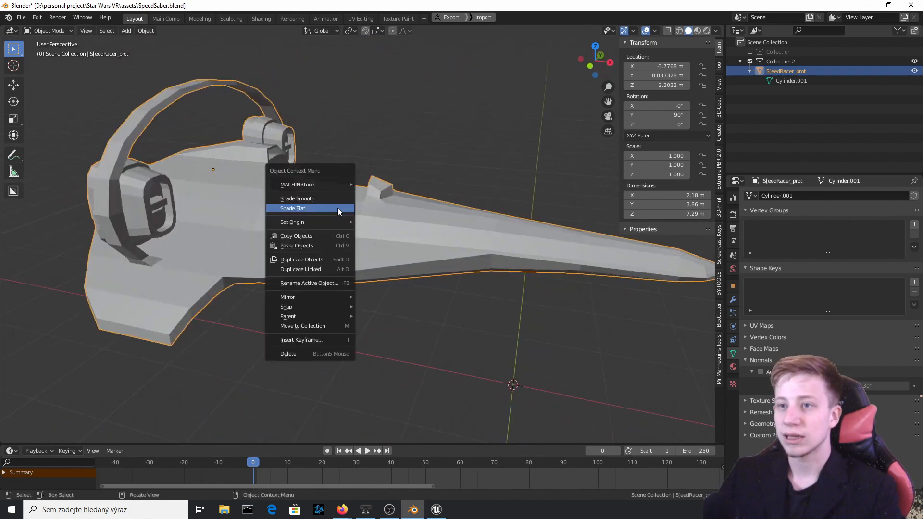
pyautogui.click(297, 198)
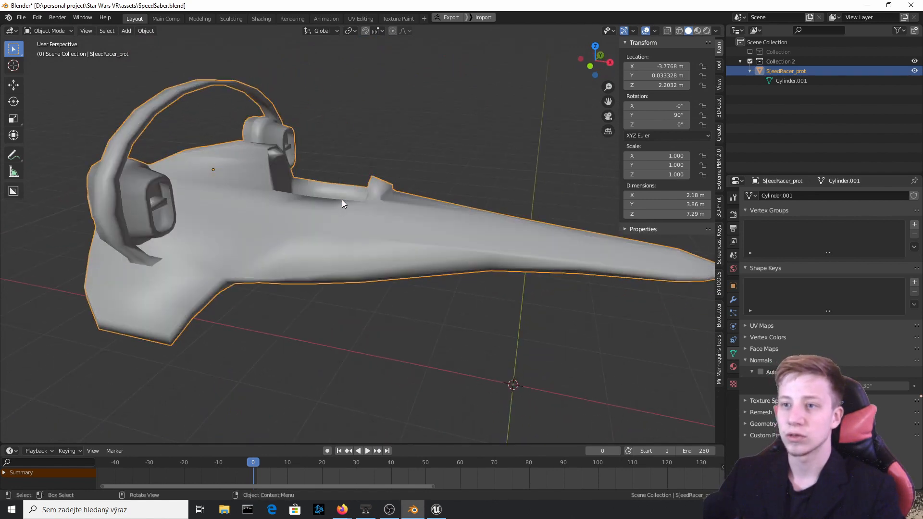
pyautogui.moveTo(341, 203); pyautogui.dragTo(336, 145)
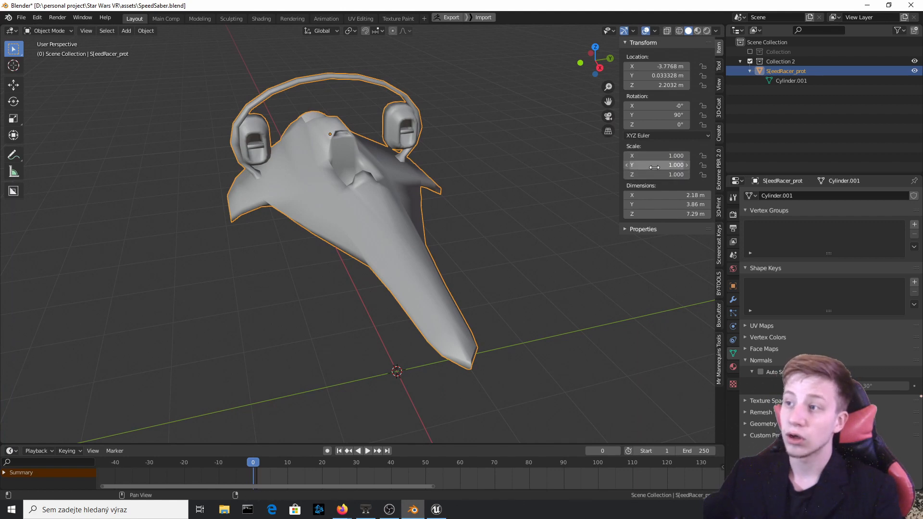
pyautogui.moveTo(447, 146)
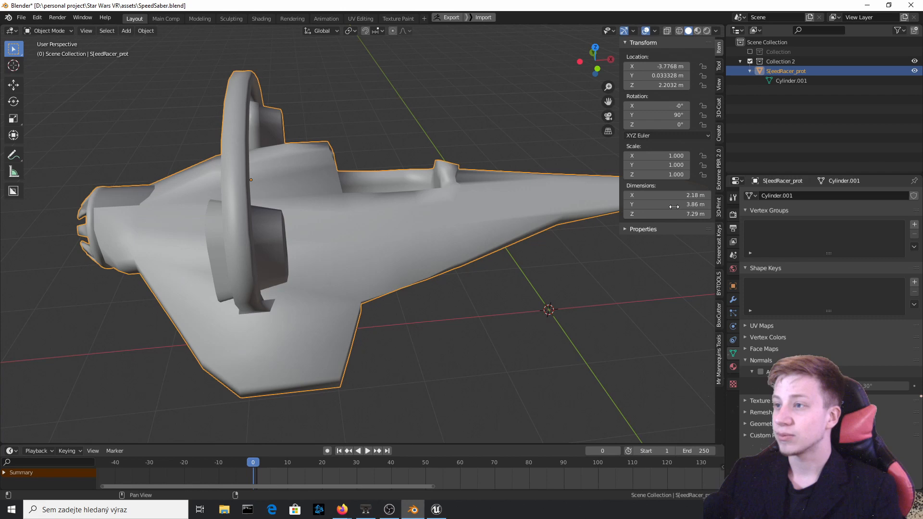
pyautogui.moveTo(617, 133)
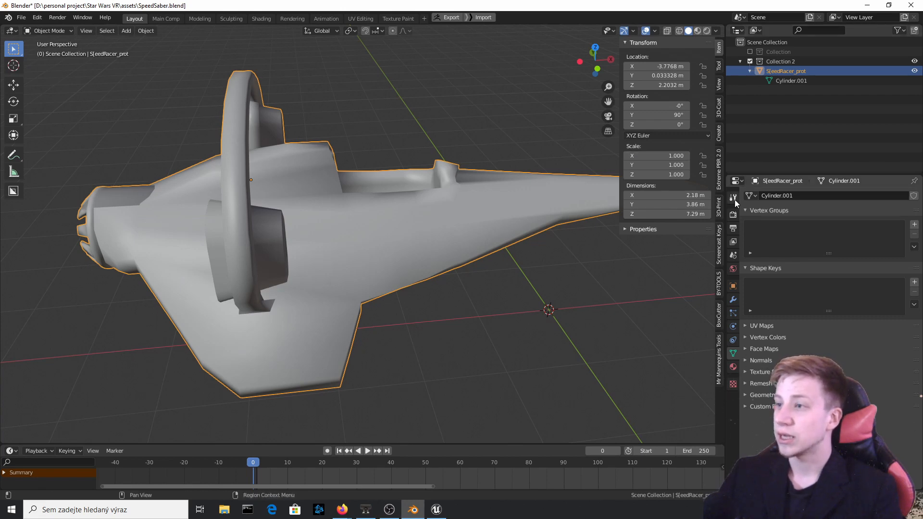
# - Enable Auto Smooth normals at 30° in the ship's Object Data Properties
pyautogui.click(733, 197)
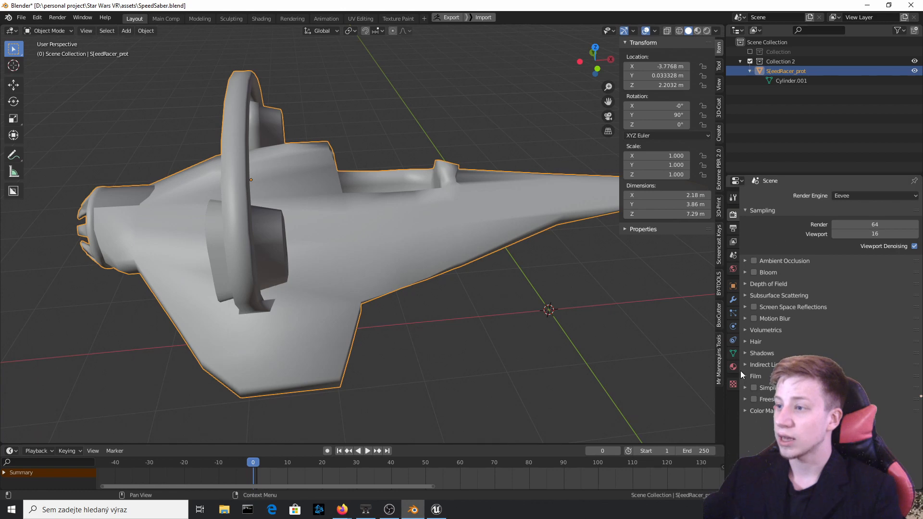
pyautogui.click(733, 352)
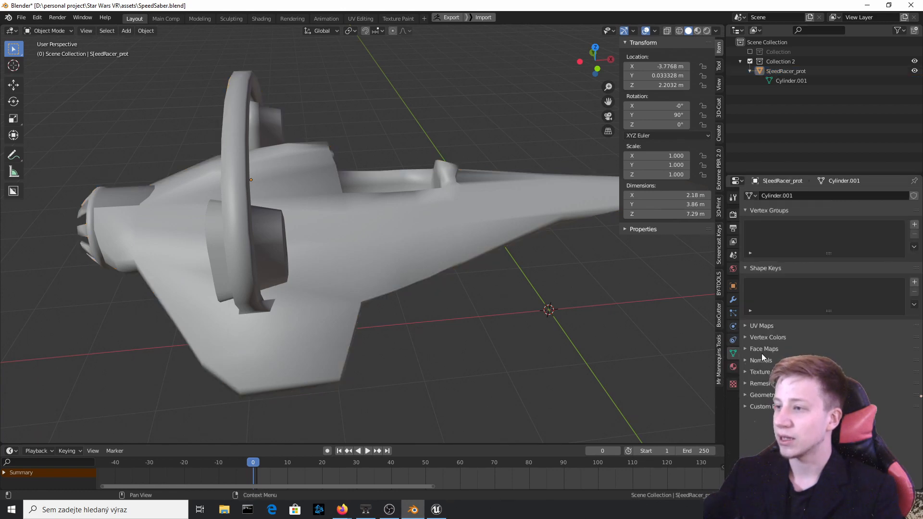
pyautogui.click(761, 361)
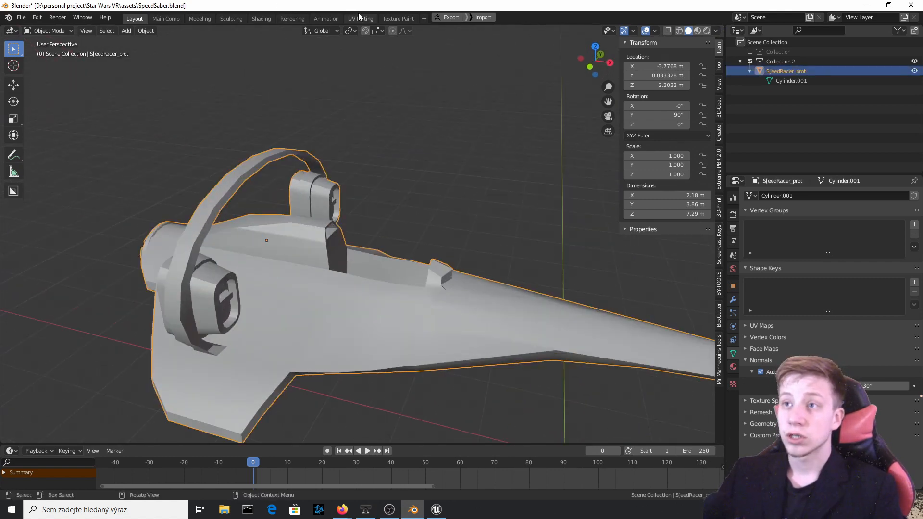
# - Switch to the UV Editing workspace and run a first Smart UV Project on the ship
pyautogui.click(359, 19)
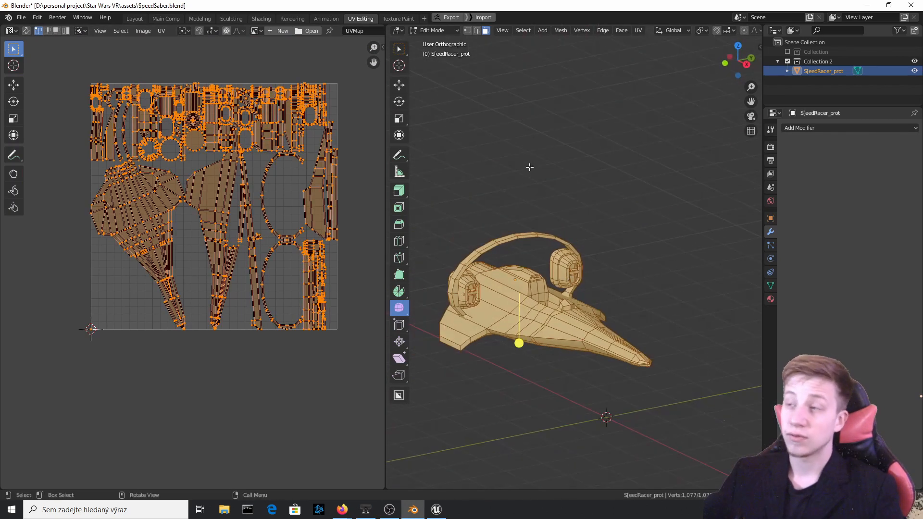
pyautogui.moveTo(637, 29)
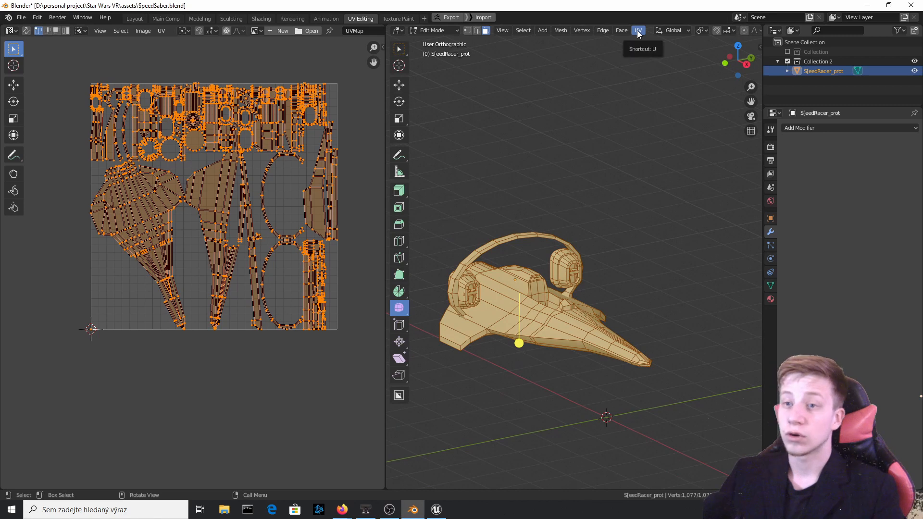
pyautogui.click(637, 29)
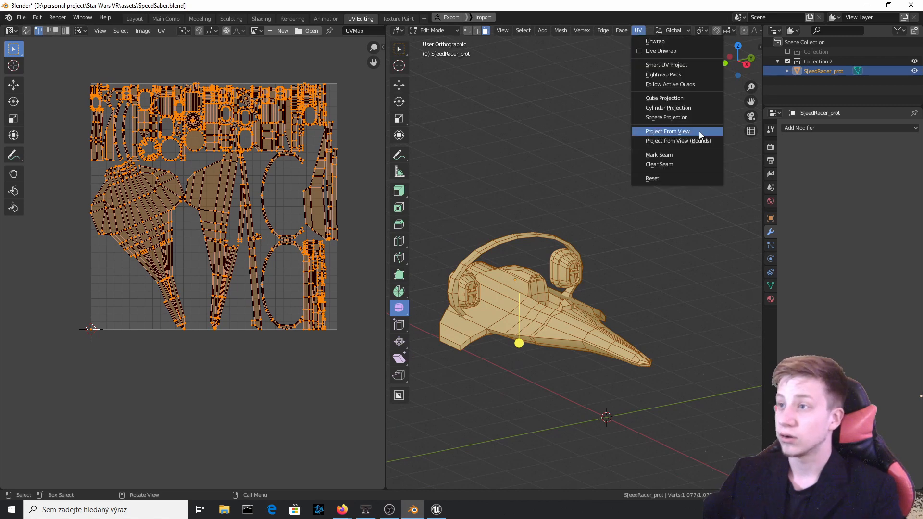
pyautogui.moveTo(685, 65)
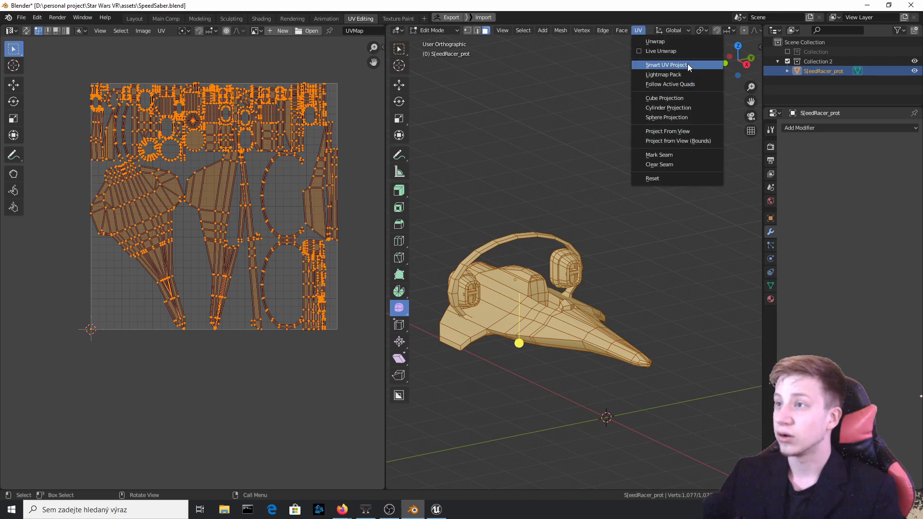
pyautogui.click(665, 65)
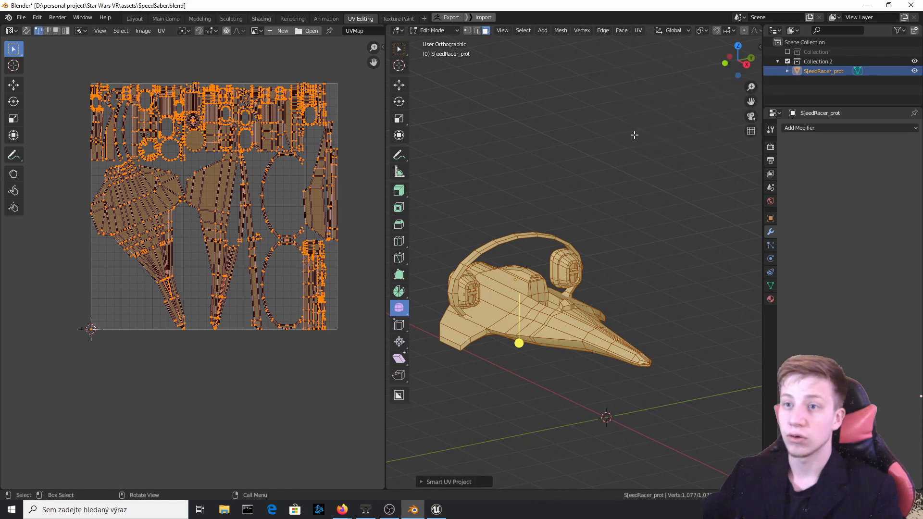
pyautogui.click(197, 329)
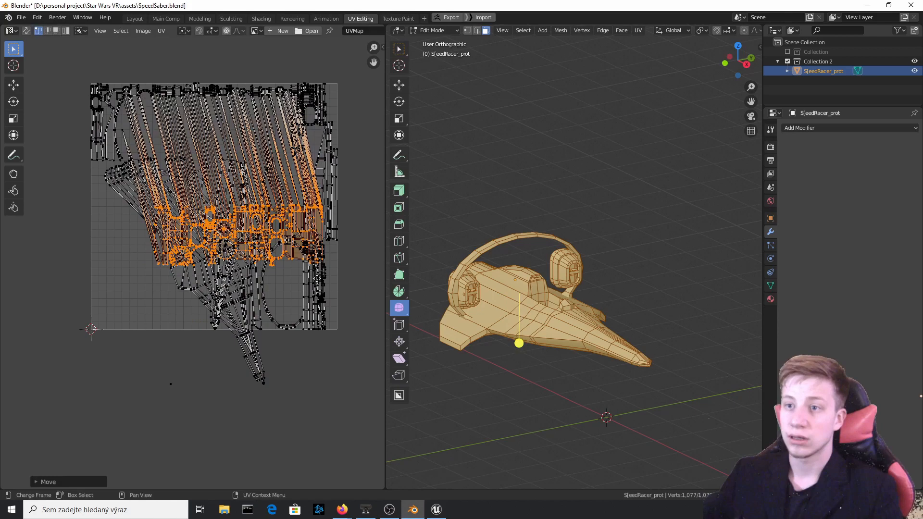
pyautogui.press('g')
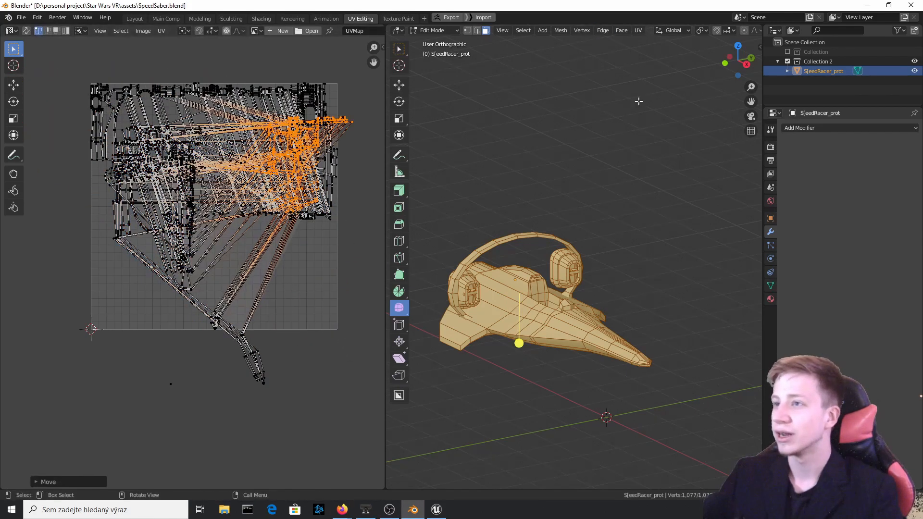
# - Run Smart UV Project again and confirm its settings to re-unwrap the whole ship
pyautogui.click(639, 30)
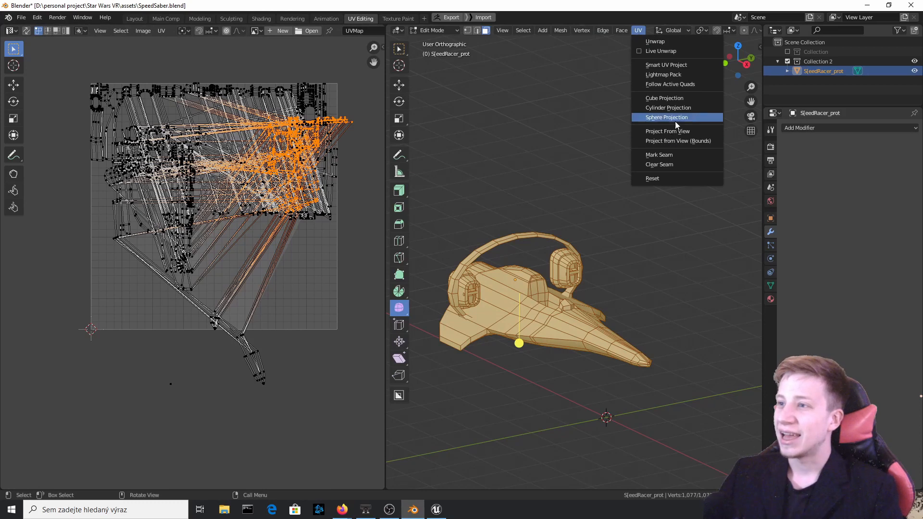
pyautogui.click(665, 64)
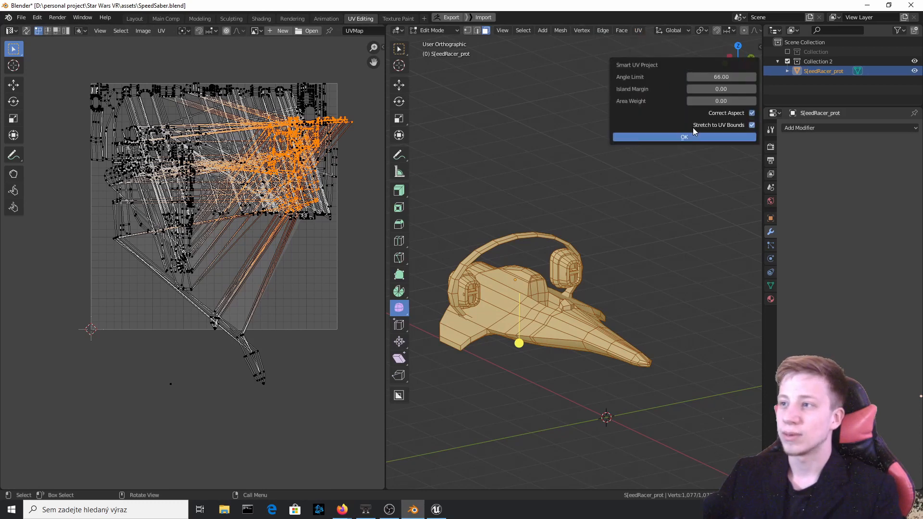
pyautogui.click(683, 136)
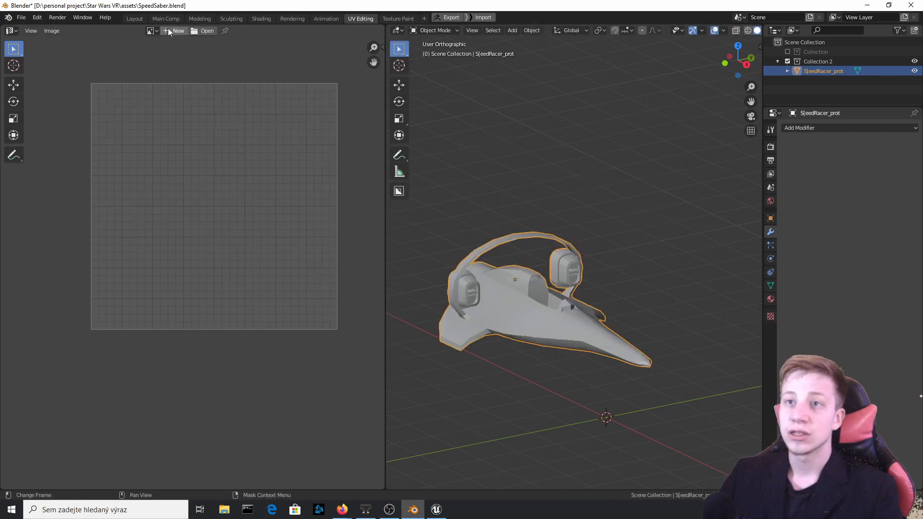
# - Return to the Layout workspace and bring up the File export format list
pyautogui.click(134, 18)
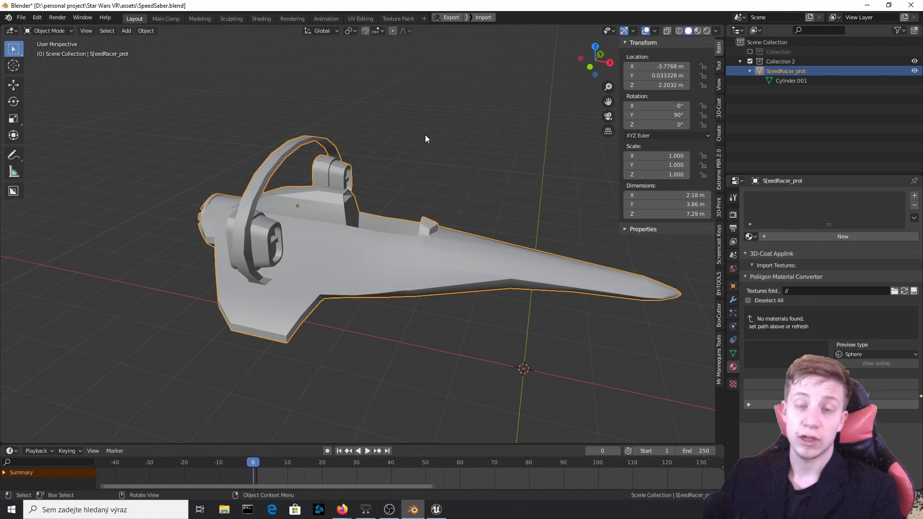
pyautogui.click(21, 17)
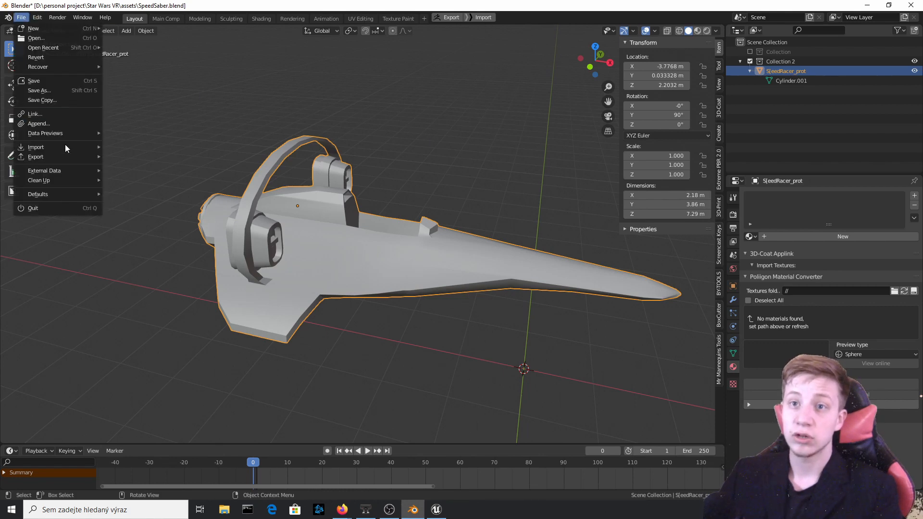
pyautogui.click(311, 200)
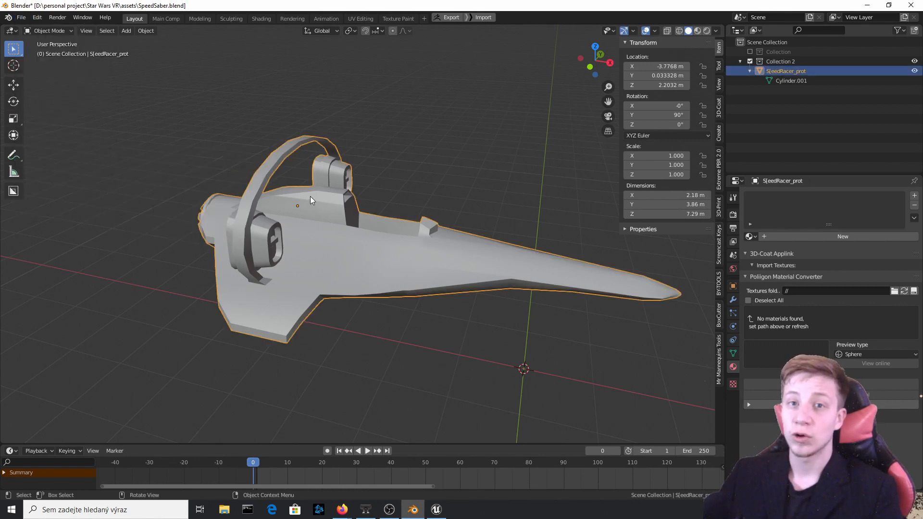
pyautogui.moveTo(305, 180)
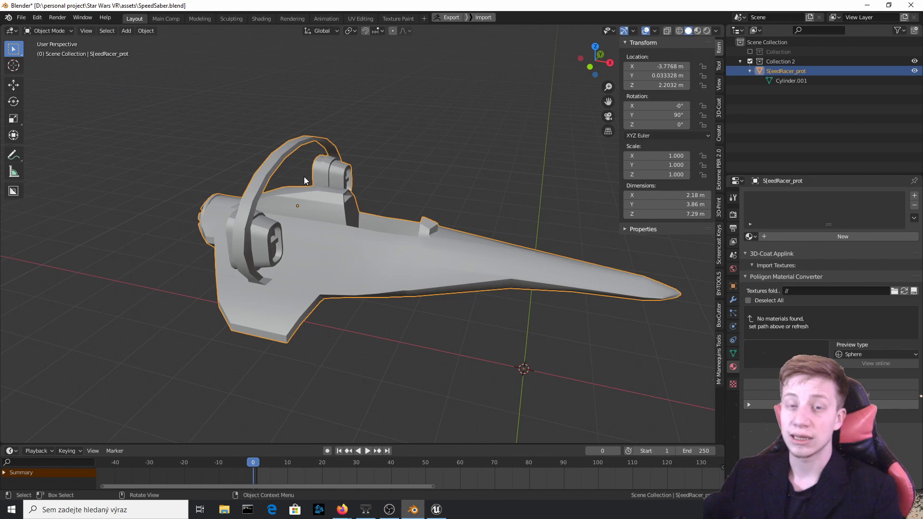
pyautogui.click(20, 17)
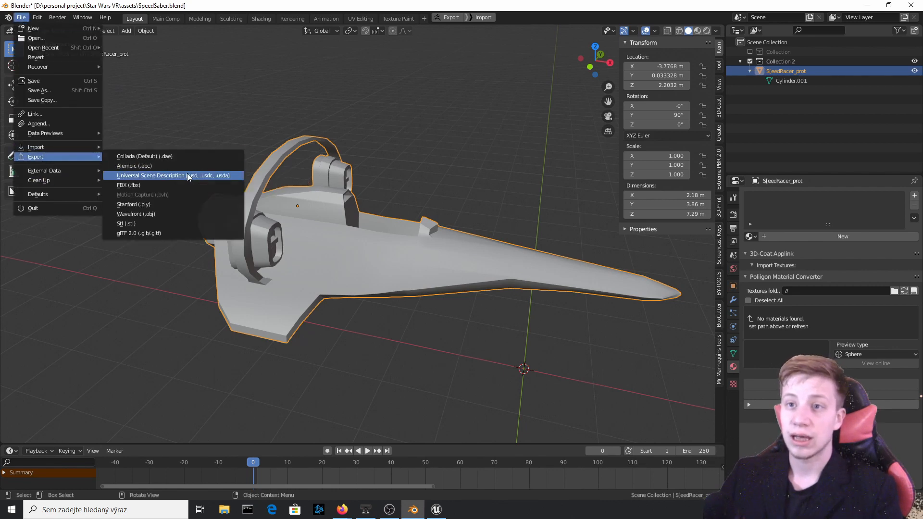
# - Export the ship as Test_object.fbx with Selected Objects only
pyautogui.click(127, 185)
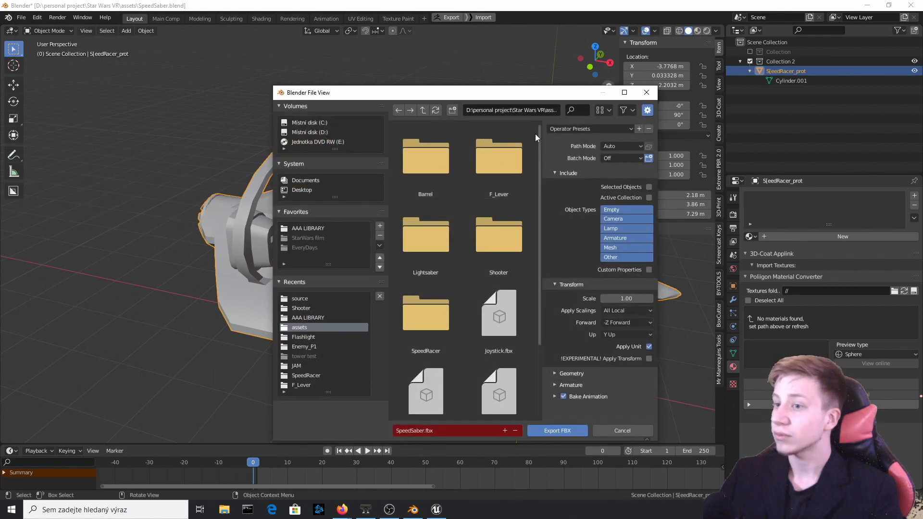
pyautogui.scroll(-3)
pyautogui.write('Test_object')
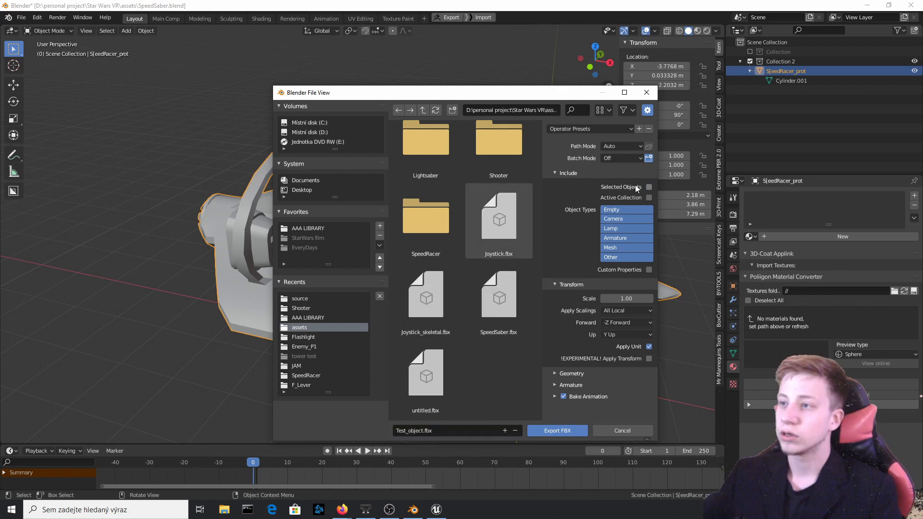
pyautogui.click(648, 186)
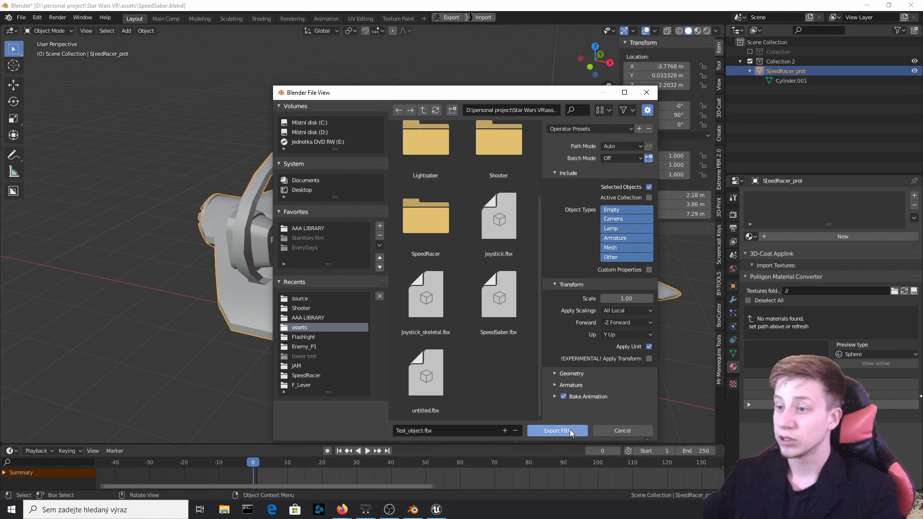
pyautogui.click(556, 431)
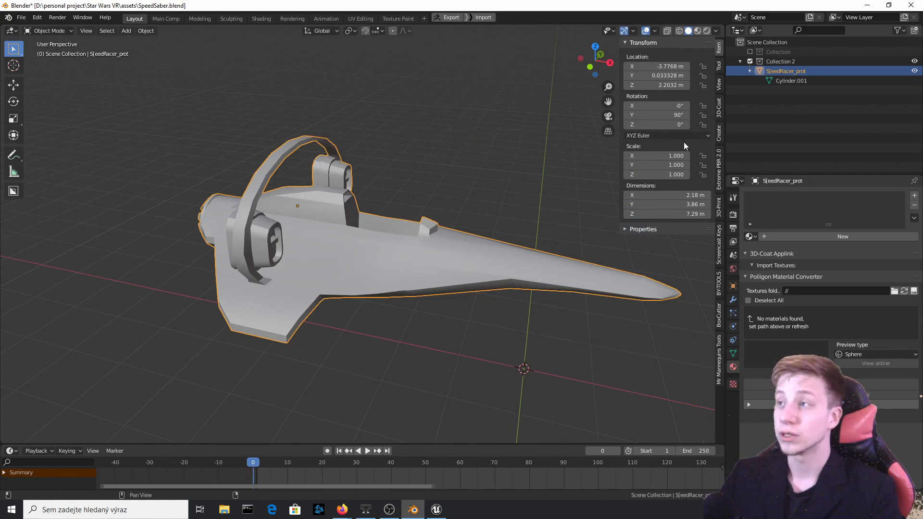
# - Switch to Unreal and drag Test_object.fbx from the assets folder into the old content folder
pyautogui.click(436, 509)
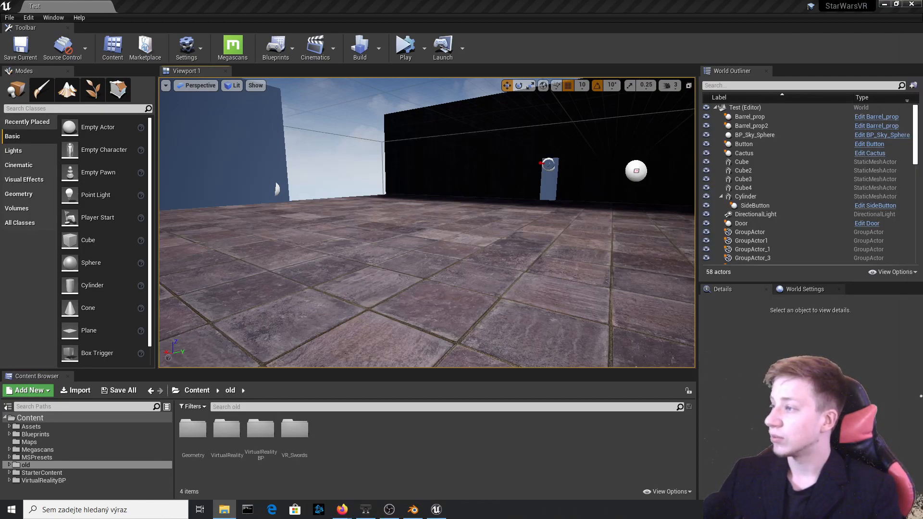
pyautogui.click(224, 509)
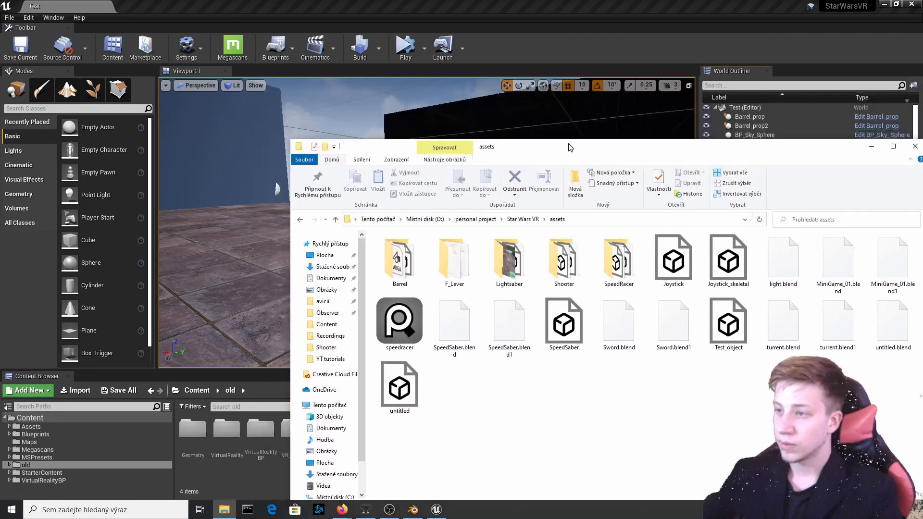
pyautogui.click(727, 316)
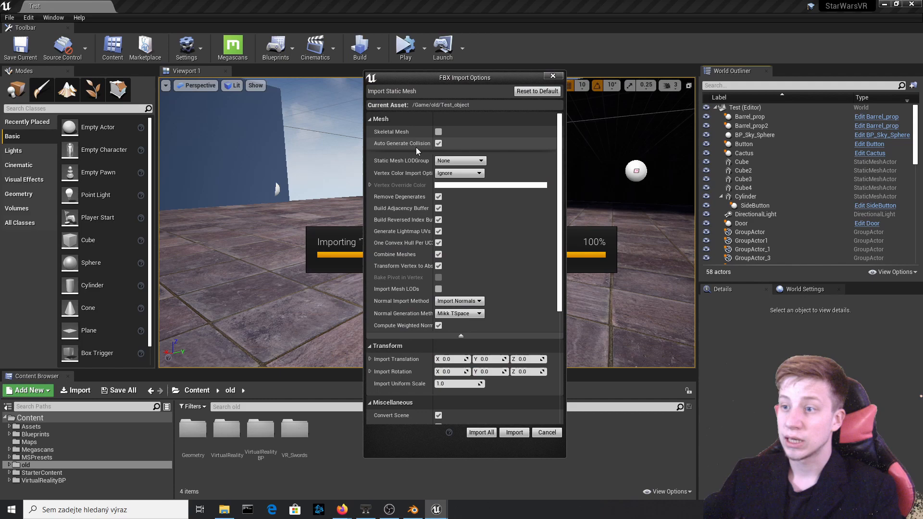
# - Review the FBX Import Options and import Test_object as a static mesh
pyautogui.scroll(-3)
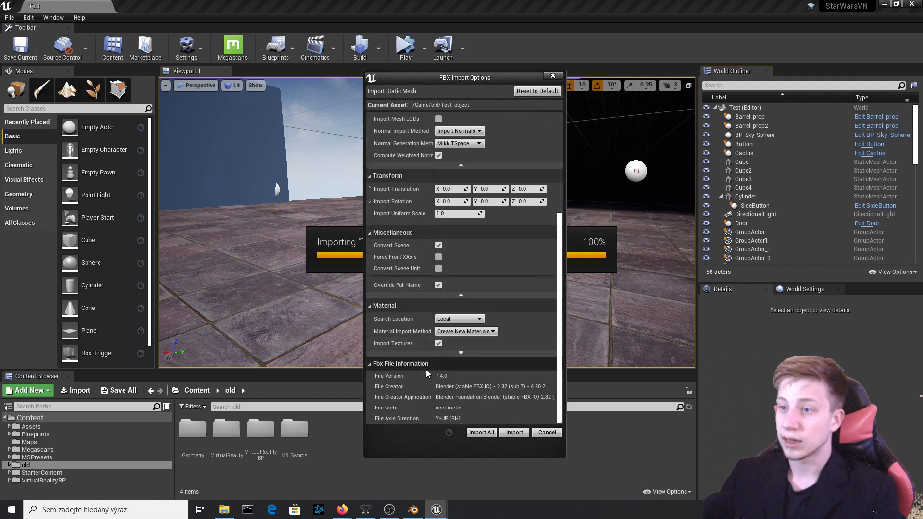
pyautogui.scroll(3)
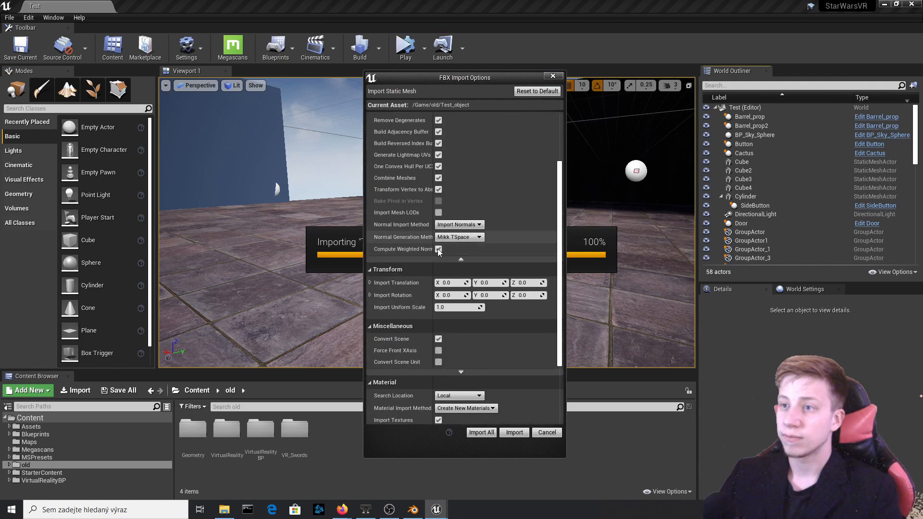
pyautogui.scroll(3)
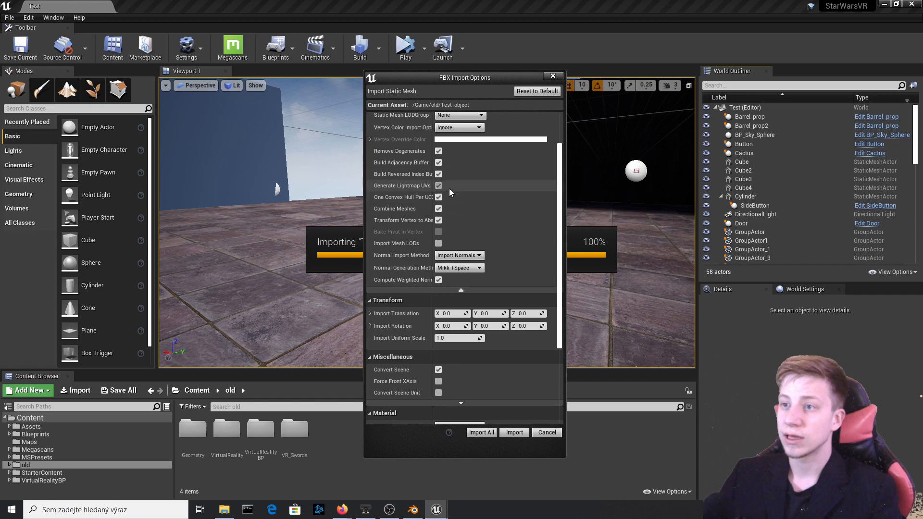
pyautogui.scroll(3)
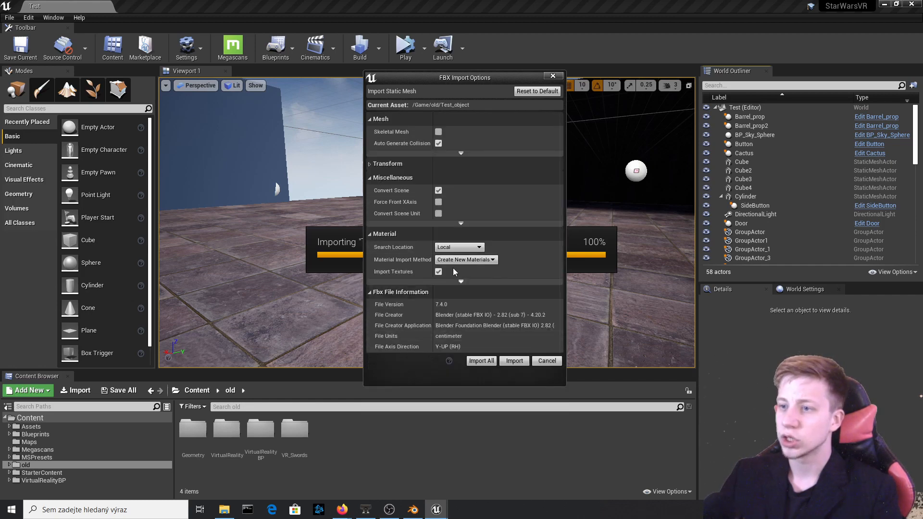
pyautogui.click(460, 281)
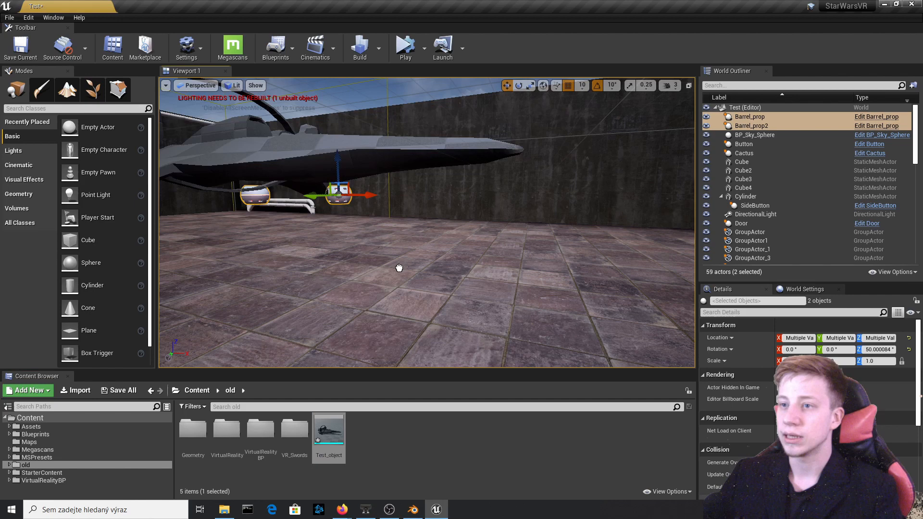
pyautogui.click(741, 162)
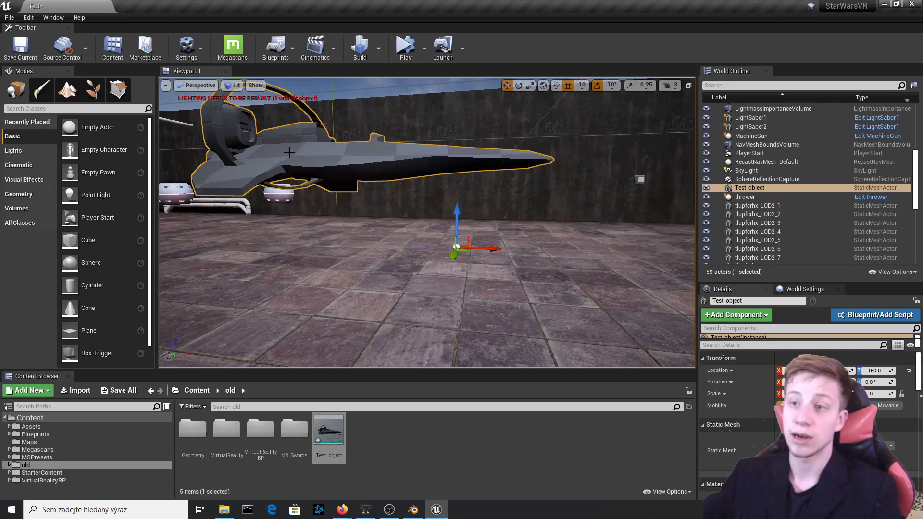
pyautogui.moveTo(336, 163)
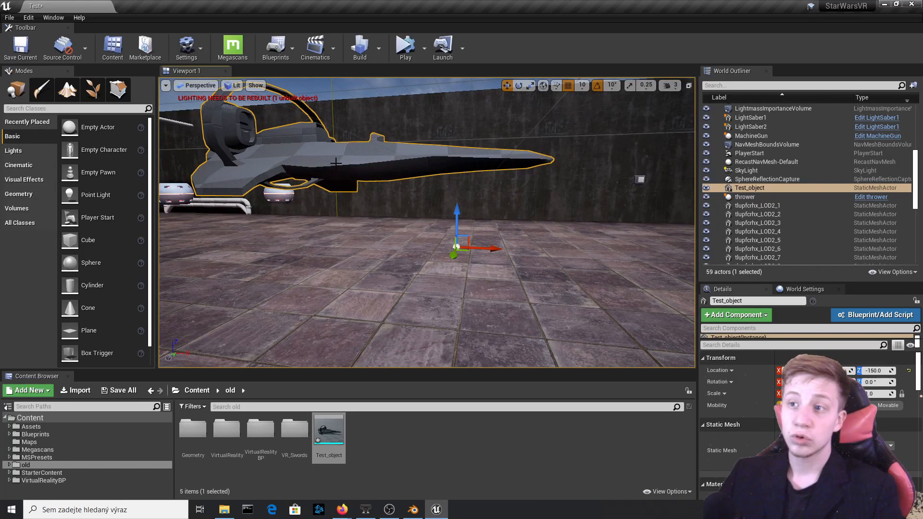
pyautogui.moveTo(369, 285)
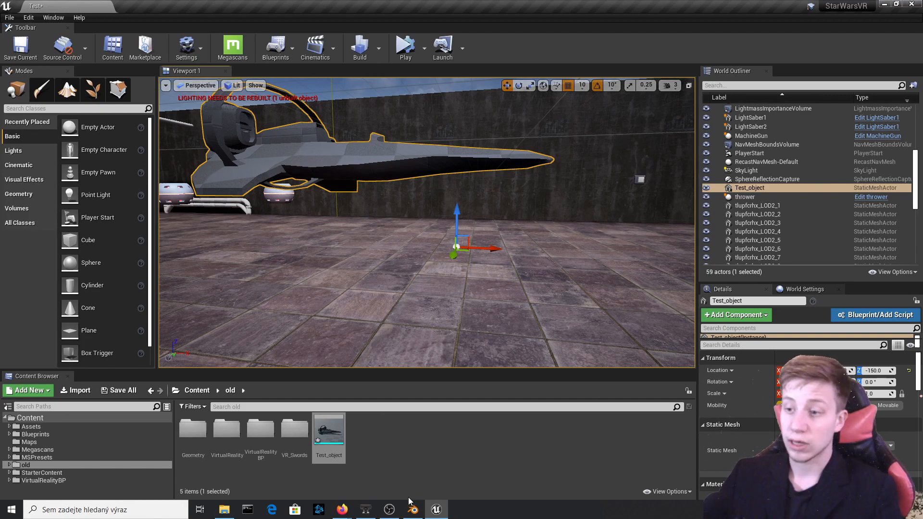
pyautogui.moveTo(412, 510)
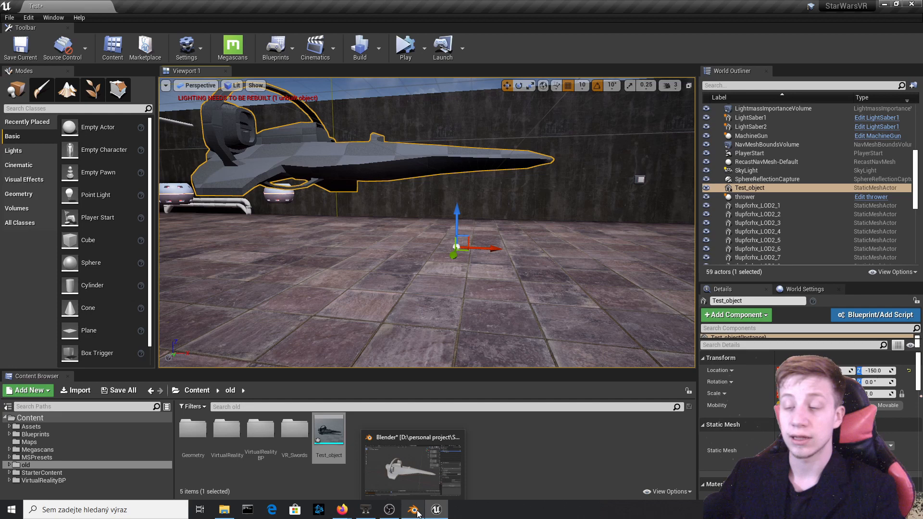
# - Back in Blender, set the ship's origin to the 3D cursor at its nose with zero location
pyautogui.click(413, 510)
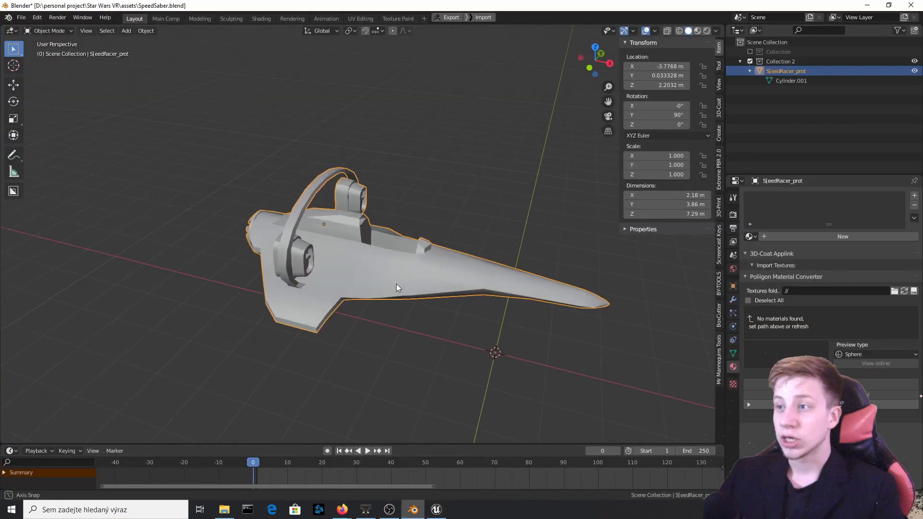
pyautogui.rightClick(397, 287)
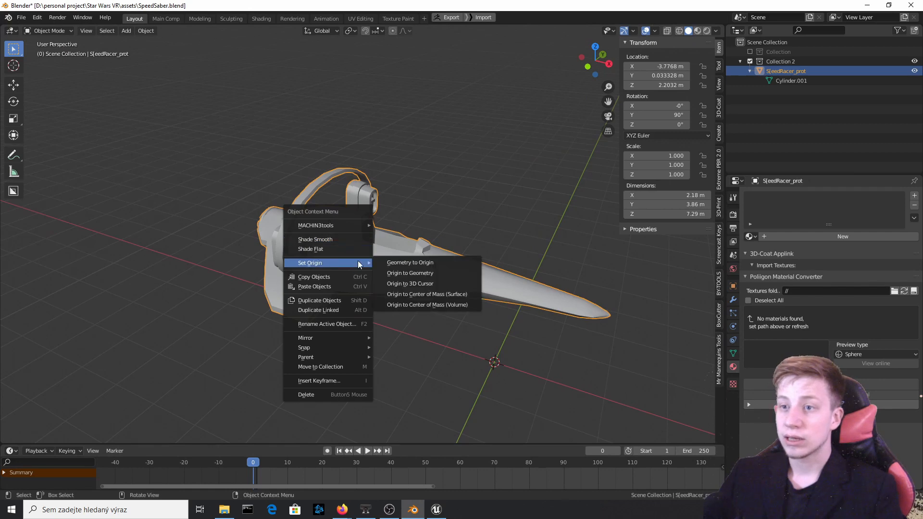
pyautogui.click(409, 272)
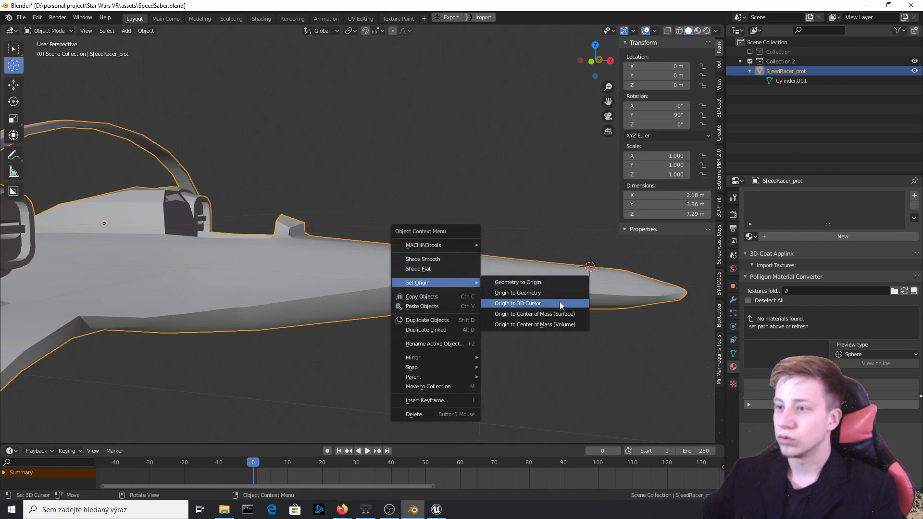
pyautogui.click(517, 303)
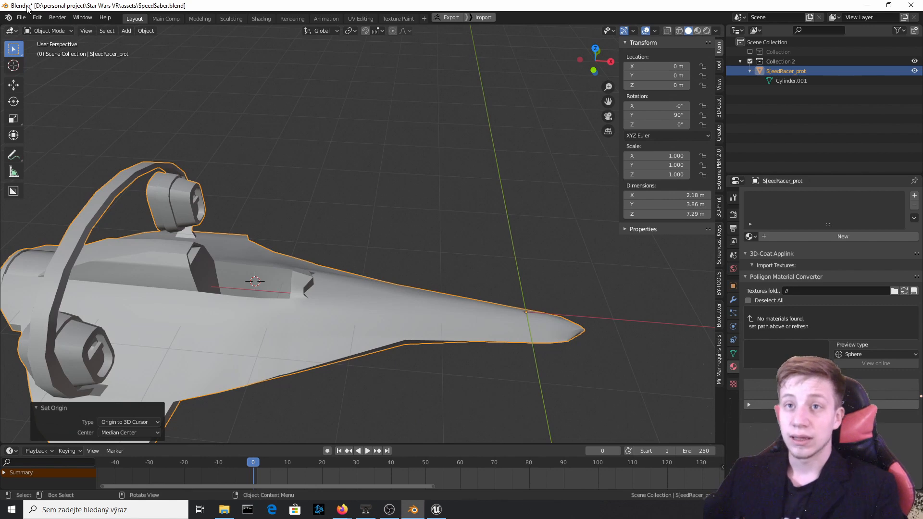
# - Start an FBX export targeting the existing Test_object.fbx in the assets folder
pyautogui.click(21, 17)
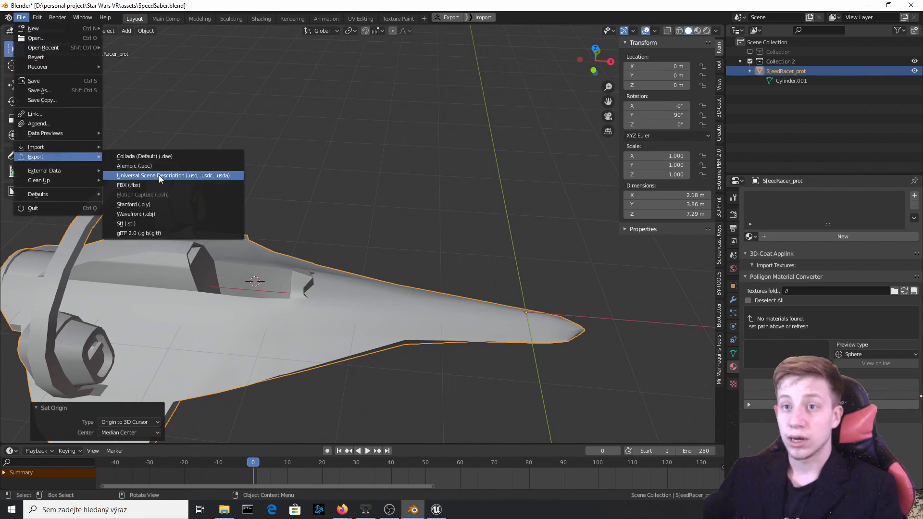
pyautogui.click(128, 185)
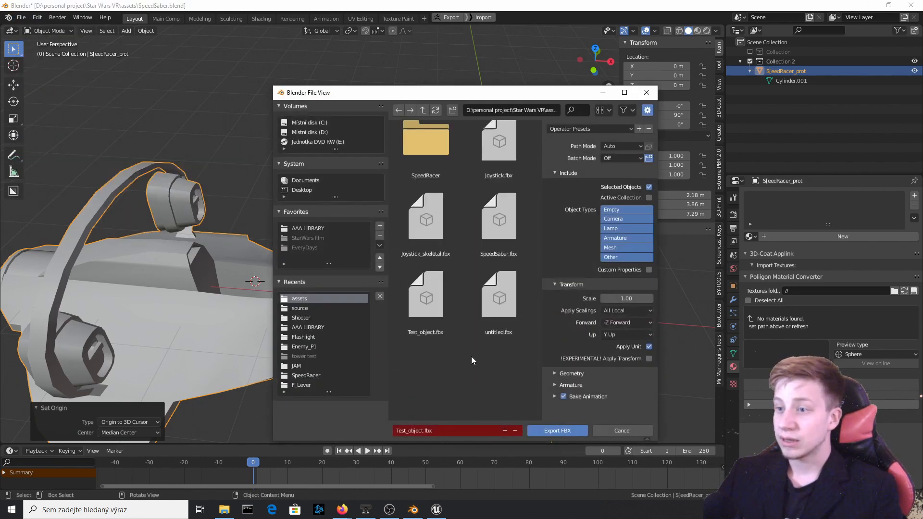
pyautogui.click(498, 294)
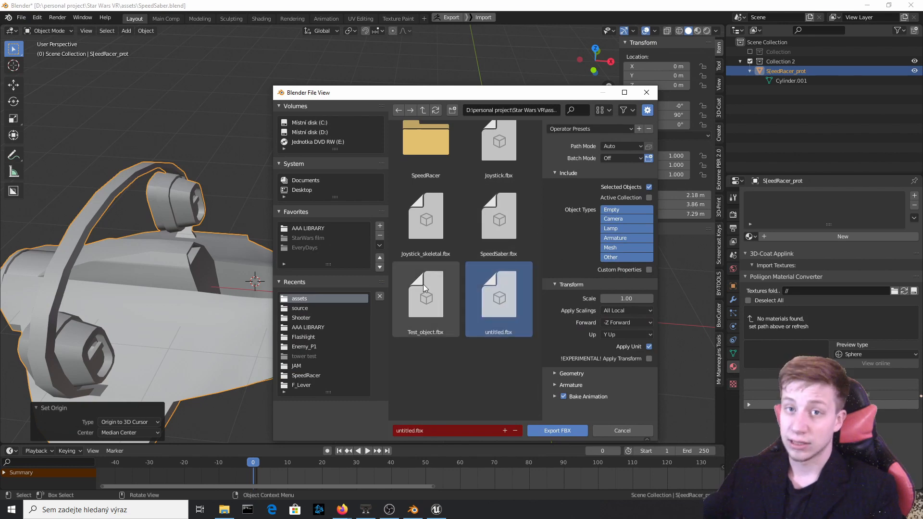
pyautogui.click(425, 297)
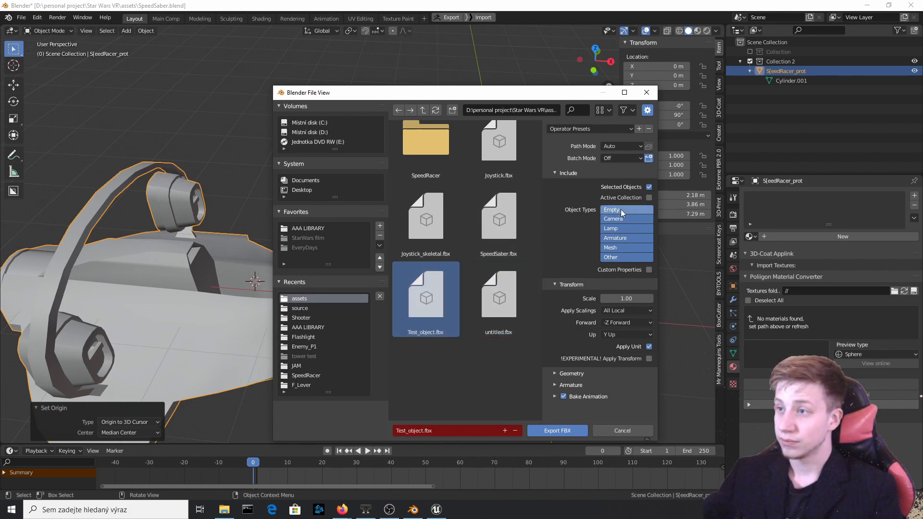
pyautogui.moveTo(397, 321)
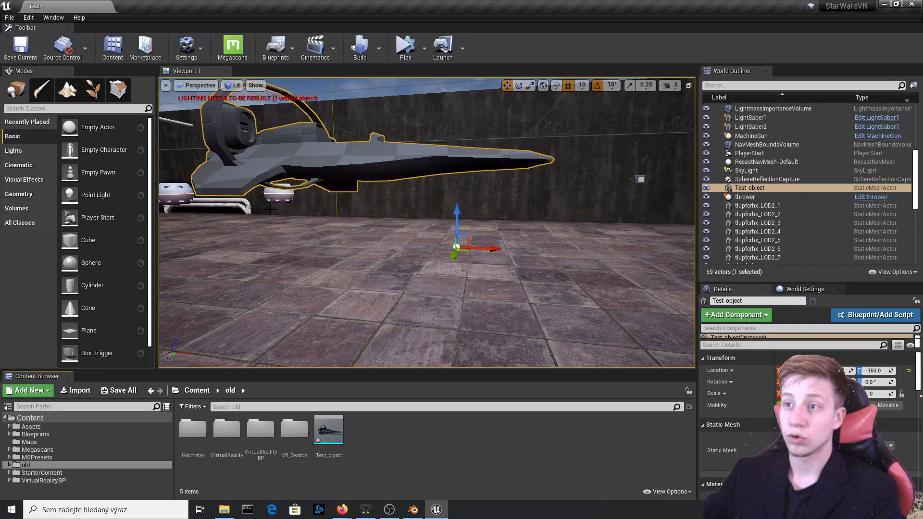
# - Reimport the Test_object asset from the updated FBX, then return to Blender
pyautogui.rightClick(329, 428)
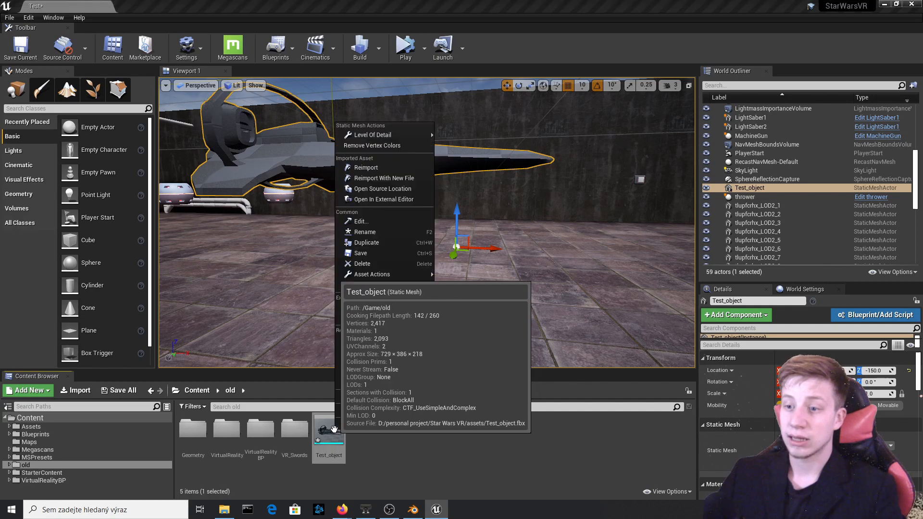
pyautogui.click(366, 167)
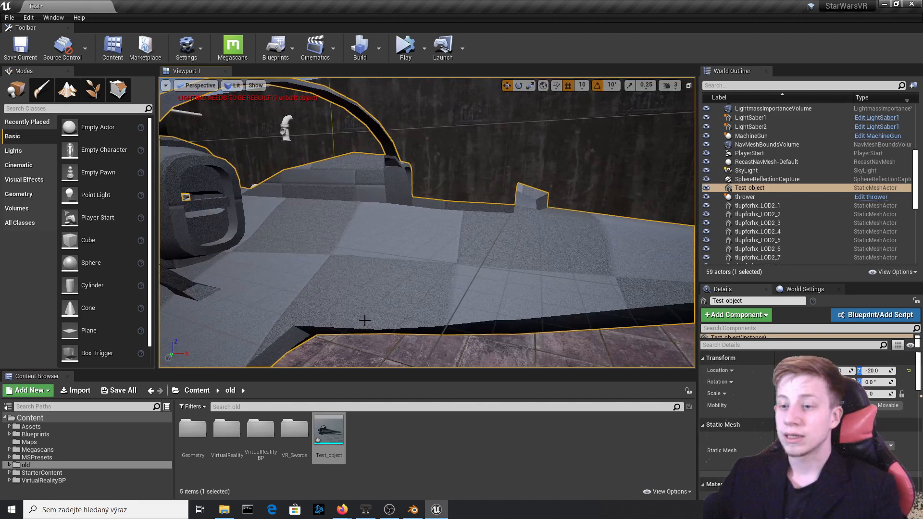
pyautogui.click(412, 509)
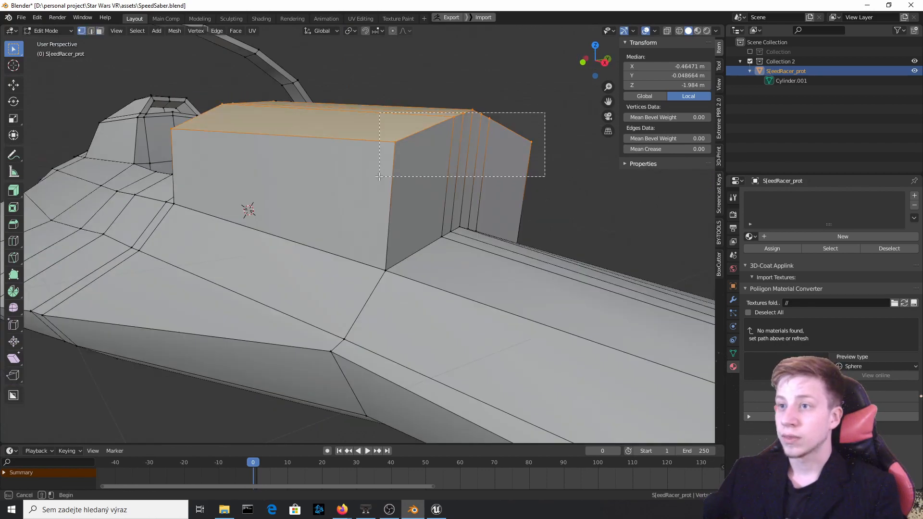
# - Remove the headset geometry from around the ship in Edit Mode
pyautogui.press('Tab')
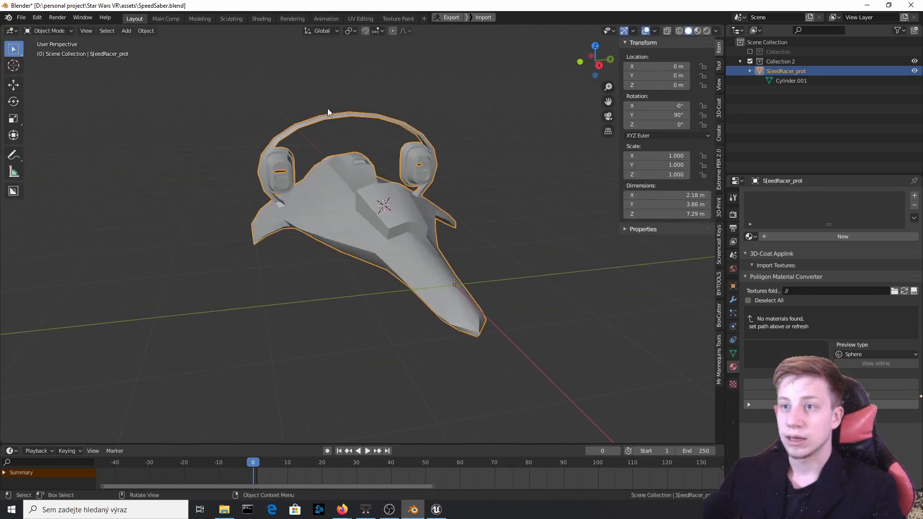
pyautogui.press('Tab')
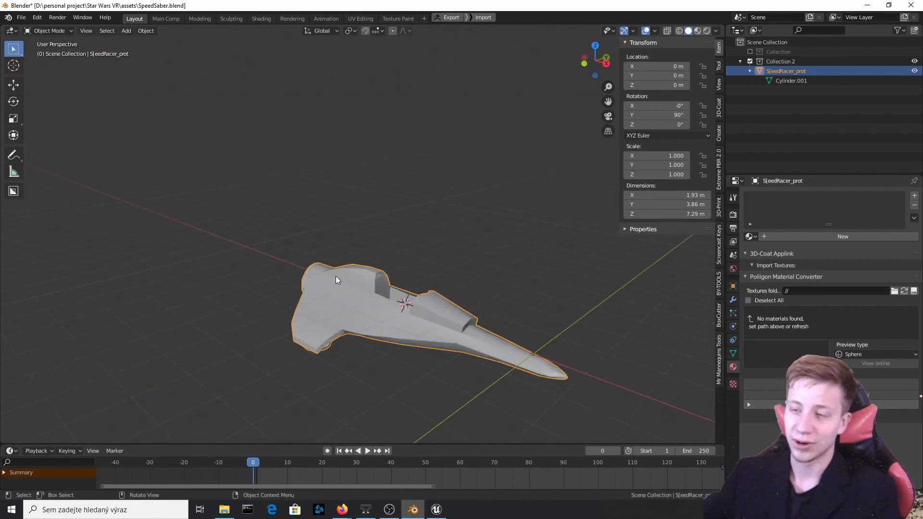
# - Export the remaining ship as an FBX file
pyautogui.click(21, 17)
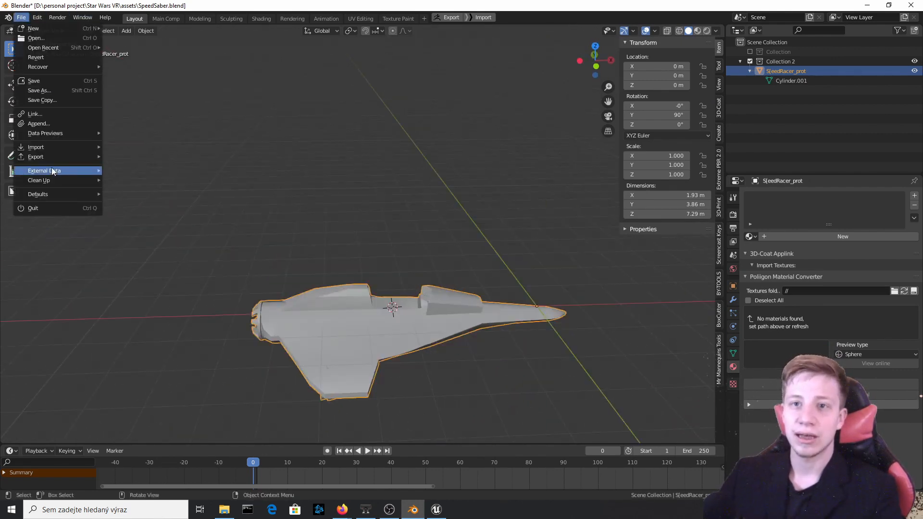
pyautogui.click(35, 156)
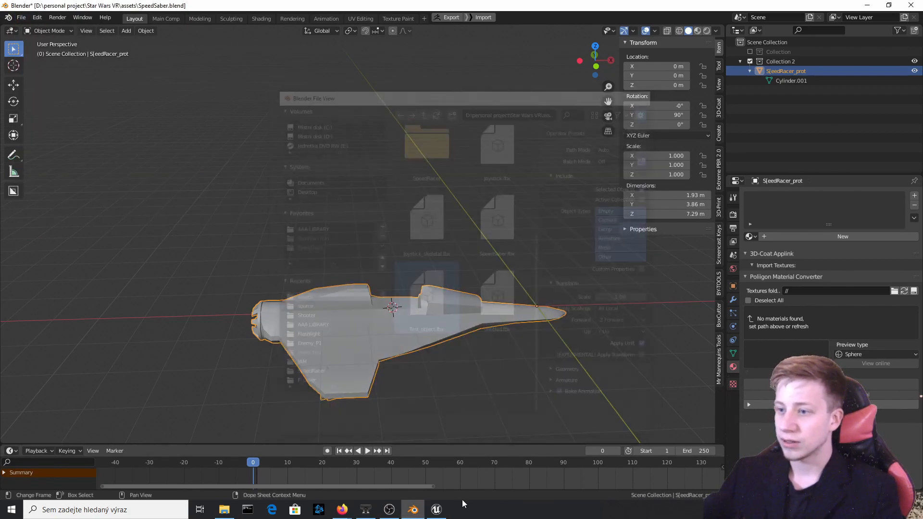
pyautogui.click(436, 509)
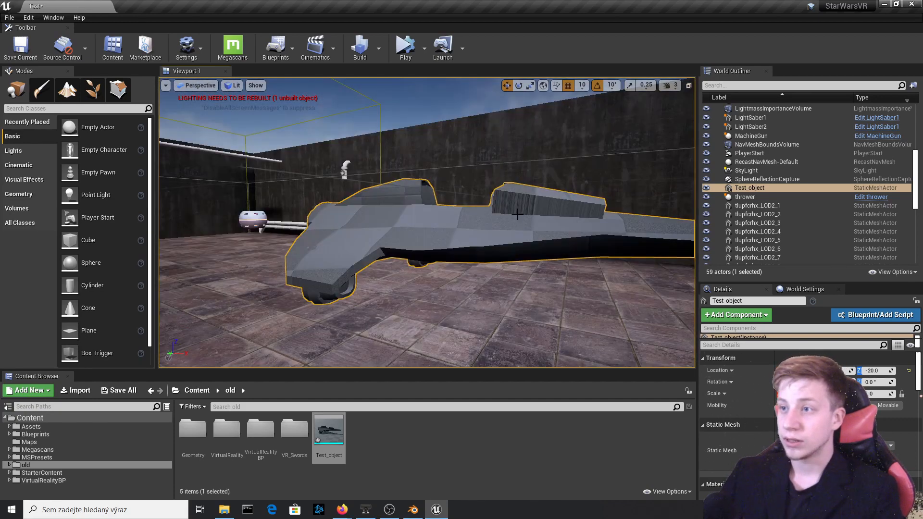
# - Look over the ship's UV layout in the UV Editing workspace, then return to Layout
pyautogui.click(411, 509)
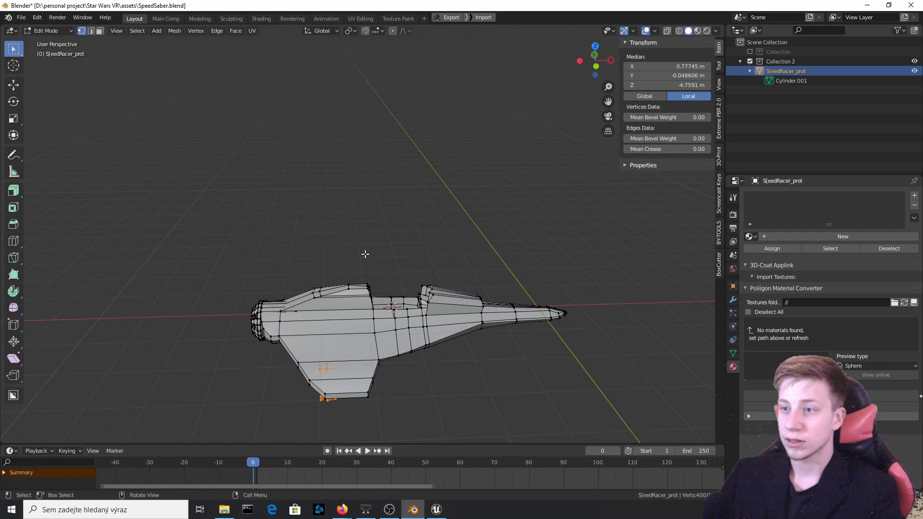
pyautogui.click(360, 19)
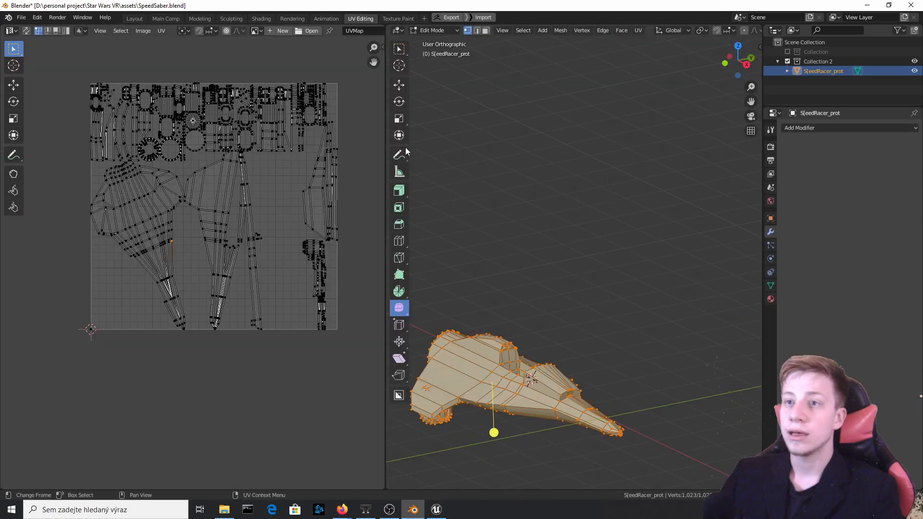
pyautogui.click(637, 30)
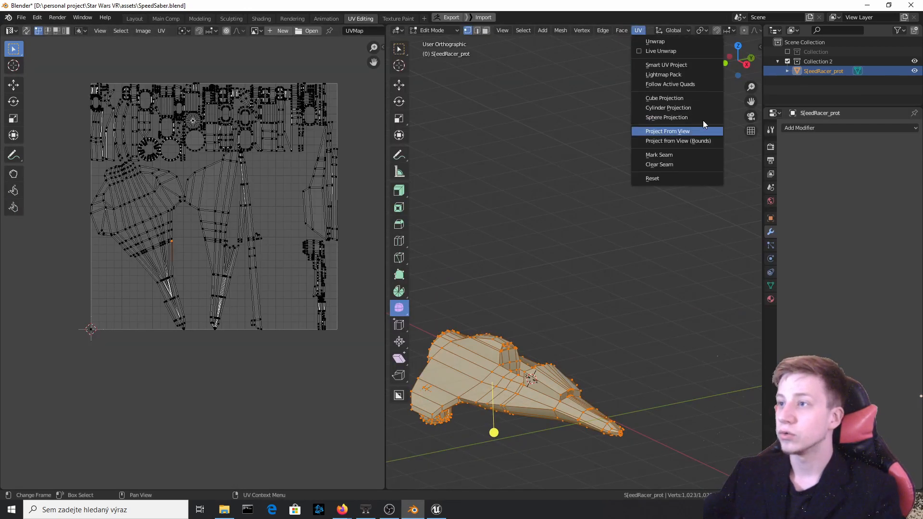
pyautogui.click(665, 64)
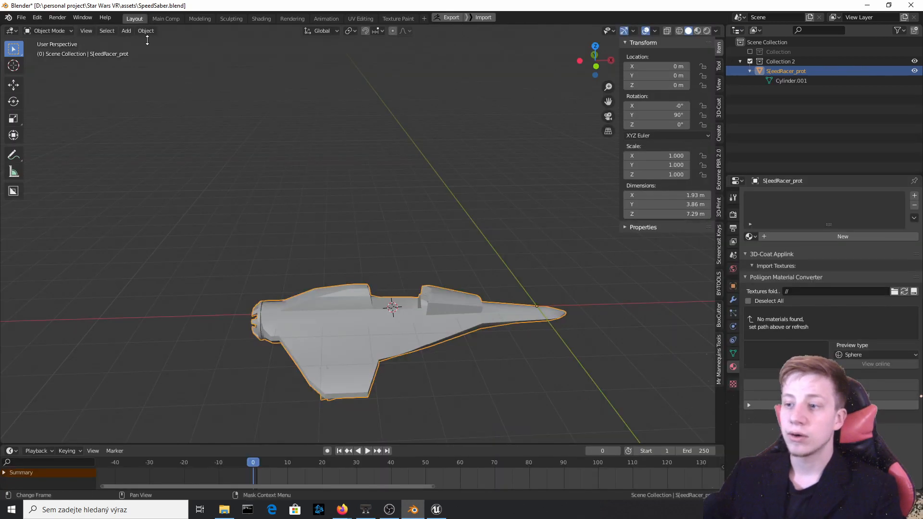
# - Export the trimmed ship as FBX with 222222 appended to the file name
pyautogui.click(20, 17)
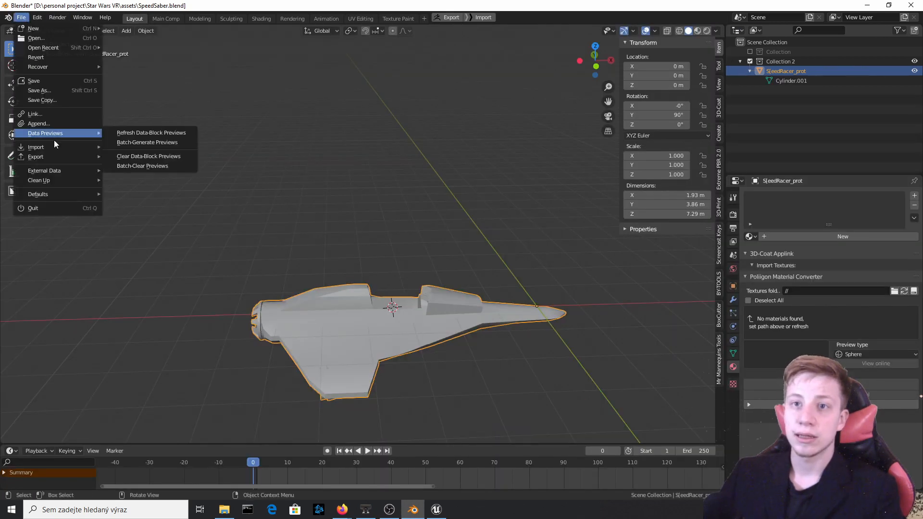
pyautogui.click(35, 157)
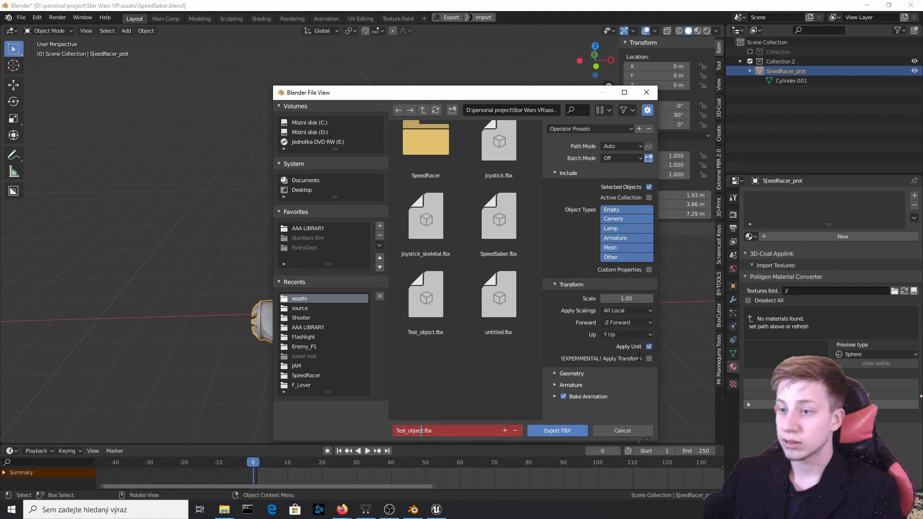
pyautogui.write('222222')
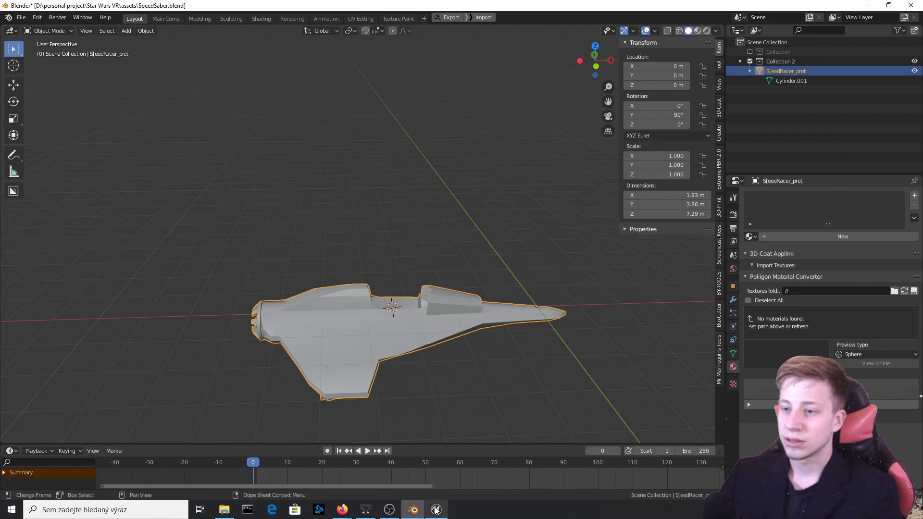
pyautogui.click(436, 510)
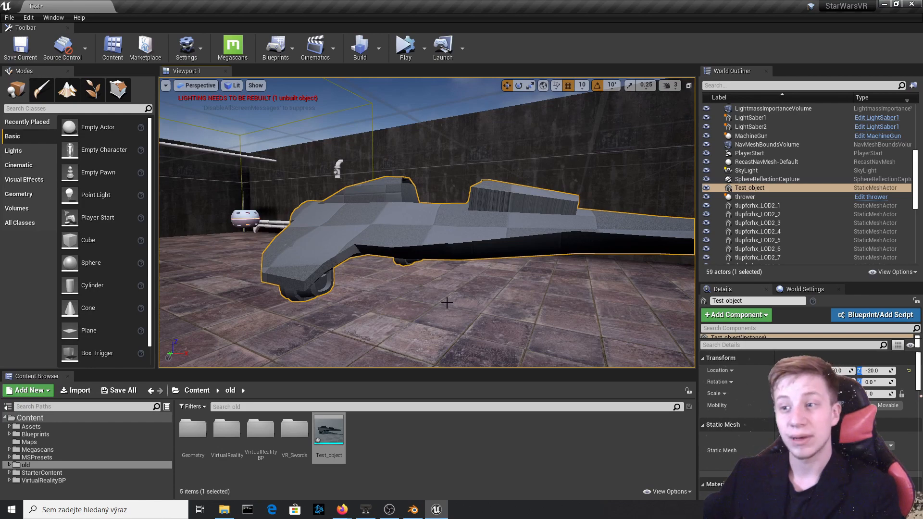
pyautogui.moveTo(405, 456)
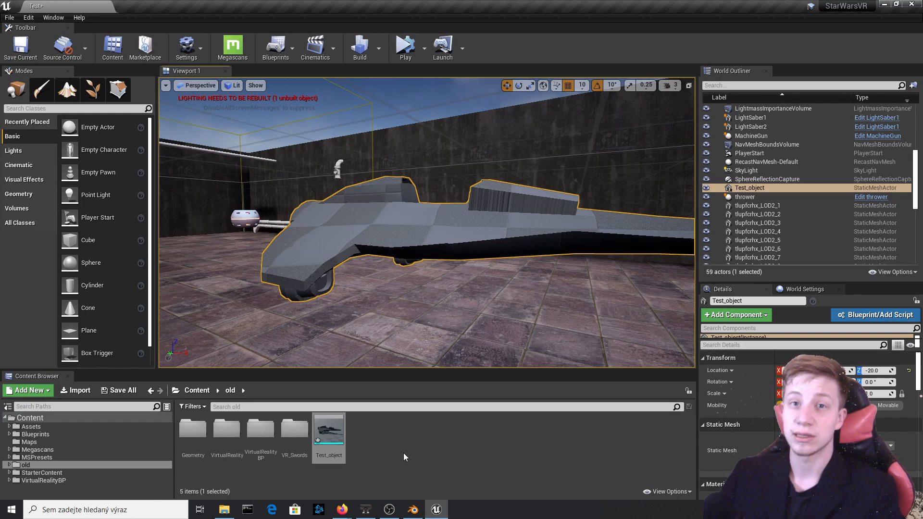
# - Reimport Test_object in Unreal from the new Test_object222222 FBX file
pyautogui.rightClick(328, 429)
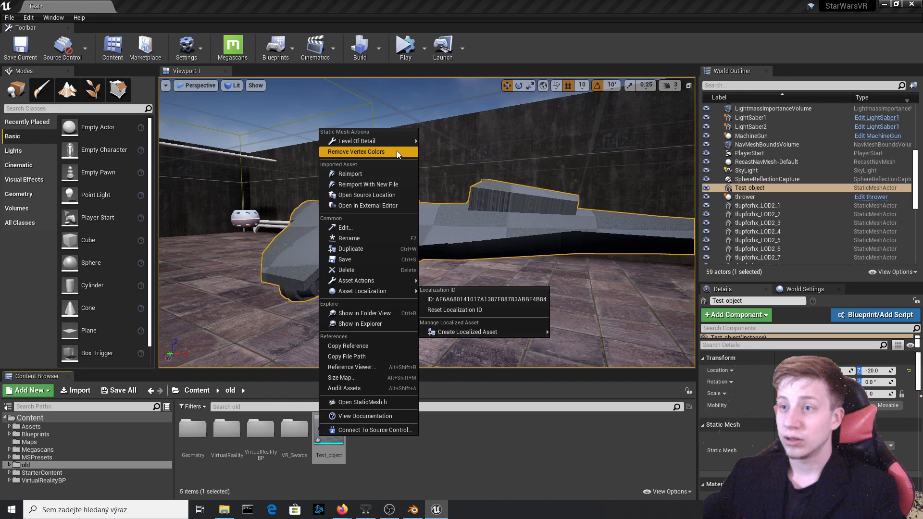
pyautogui.click(354, 152)
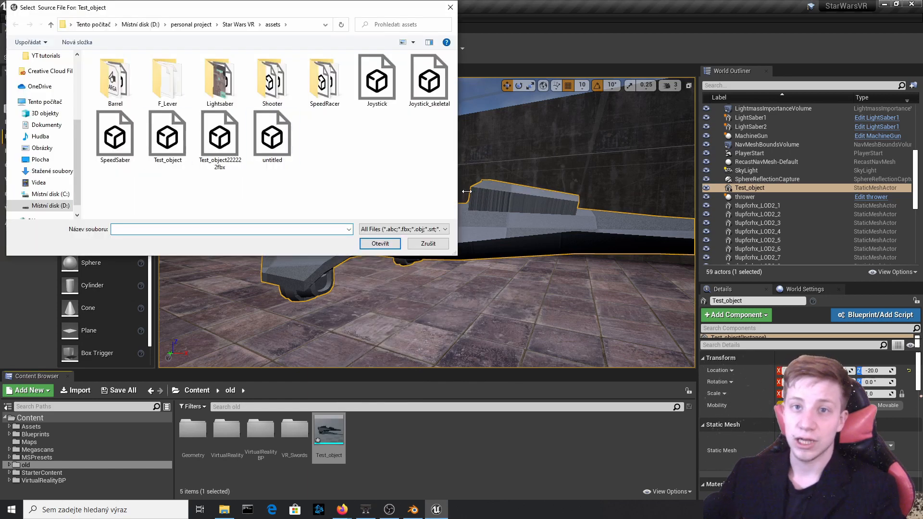
pyautogui.click(219, 137)
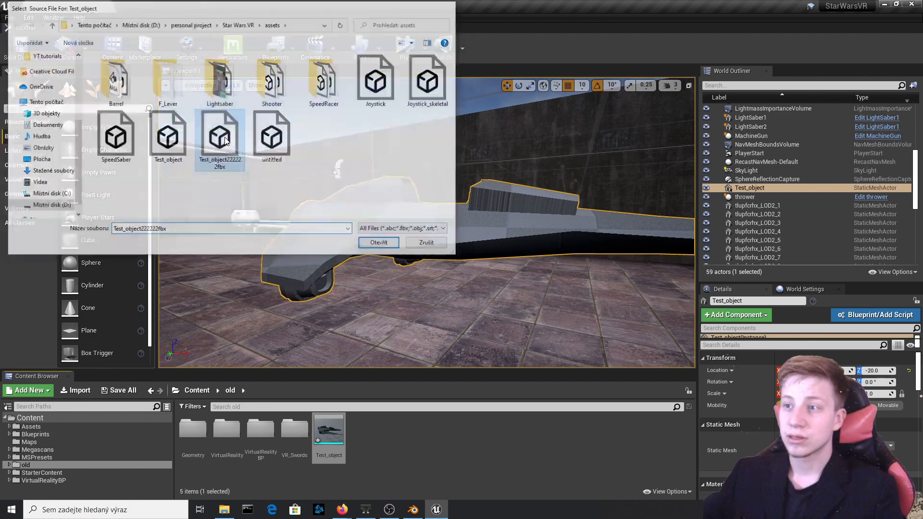
pyautogui.click(378, 242)
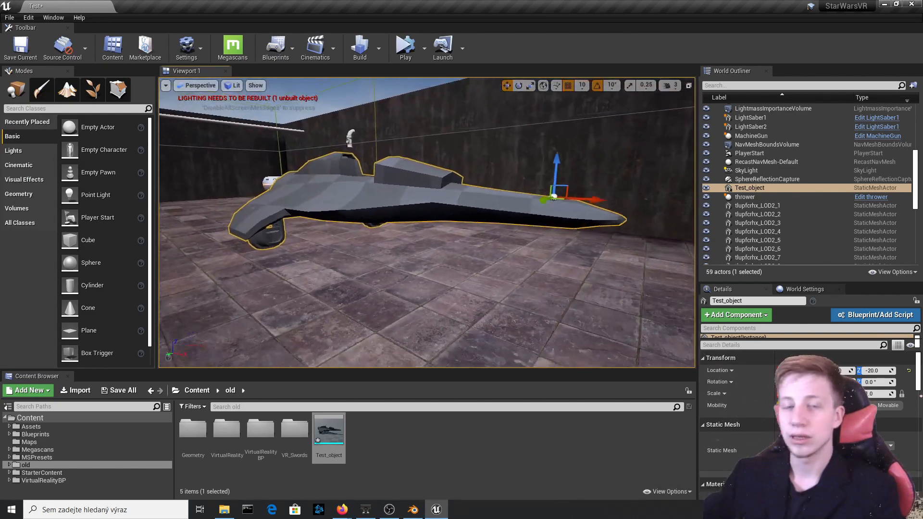
pyautogui.click(412, 509)
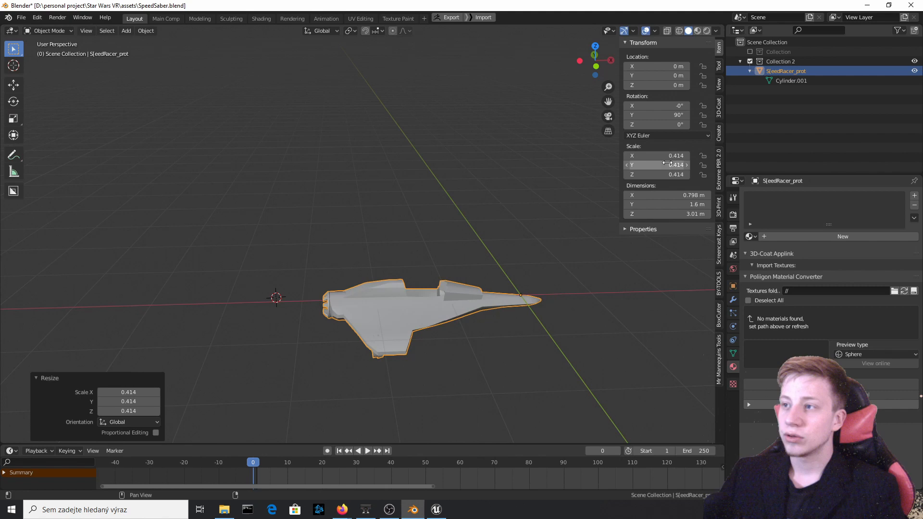
pyautogui.moveTo(476, 240)
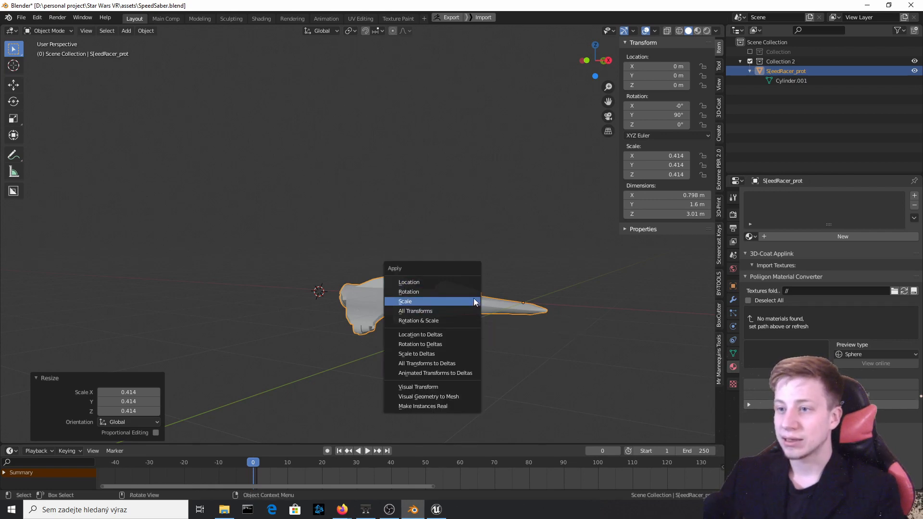
# - Apply the 0.414 scale so the ship reads scale 1.000 at its new size
pyautogui.click(415, 310)
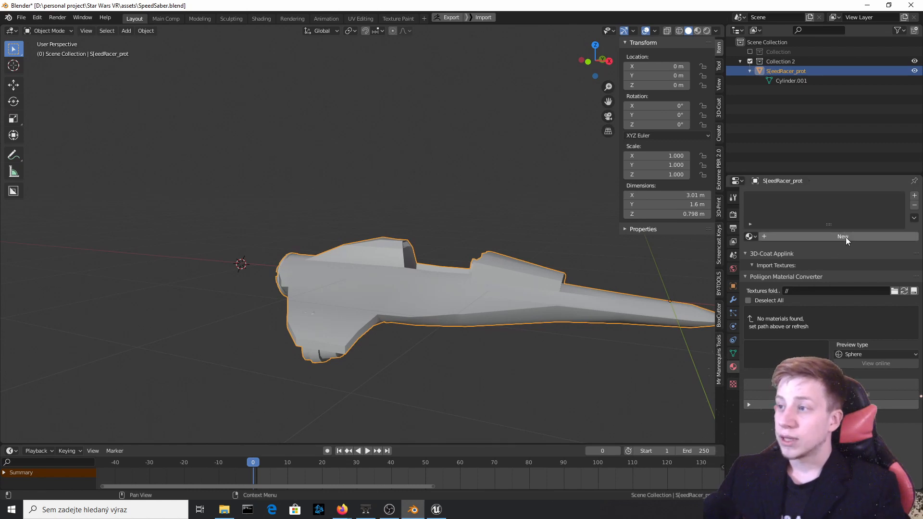
# - Add Material.001 and a second slot Material.002 assigned to the nose cone
pyautogui.click(842, 236)
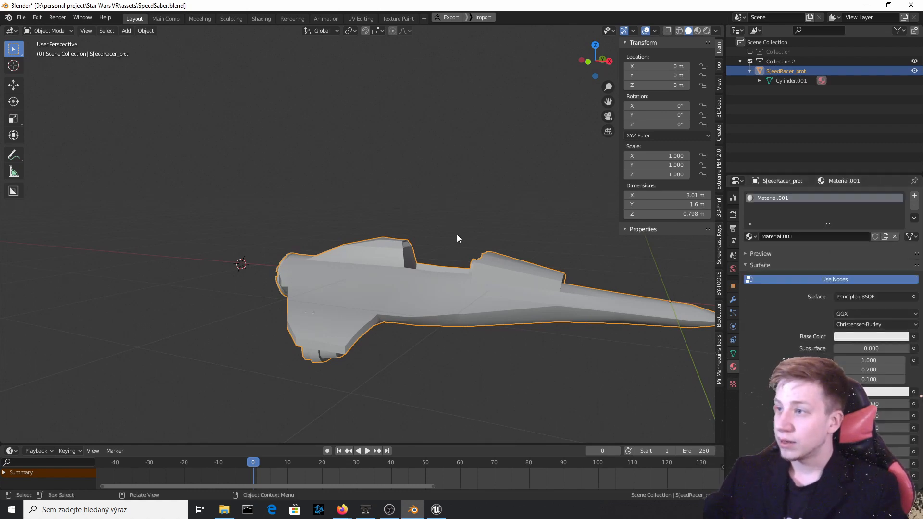
pyautogui.press('Tab')
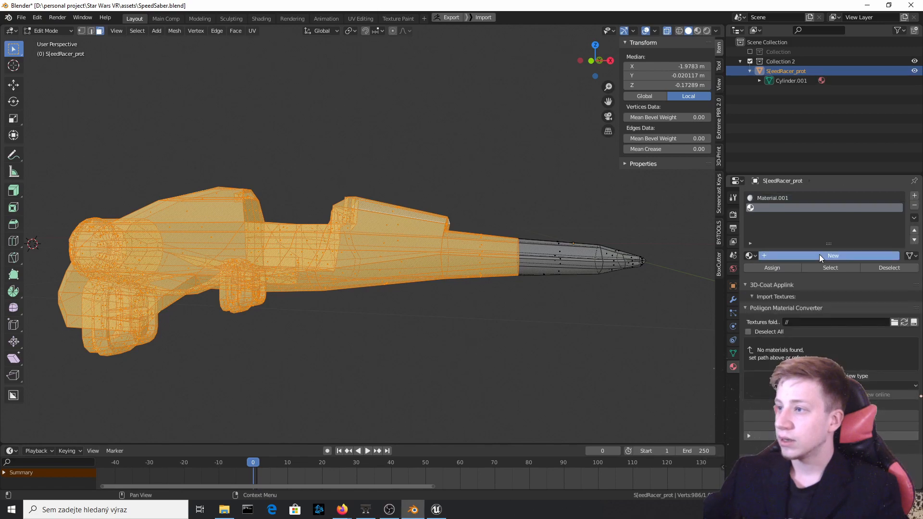
pyautogui.click(833, 255)
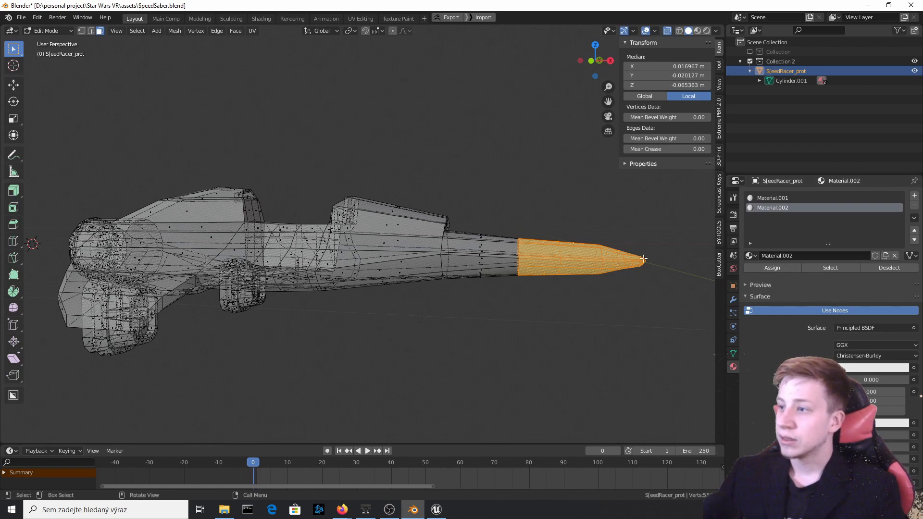
# - Export the two-material ship as FBX over the earlier file
pyautogui.click(20, 17)
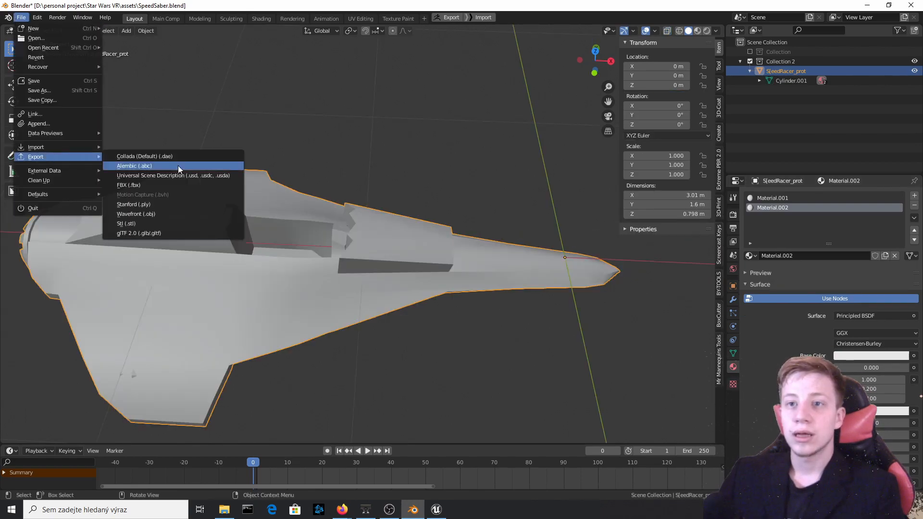
pyautogui.click(128, 185)
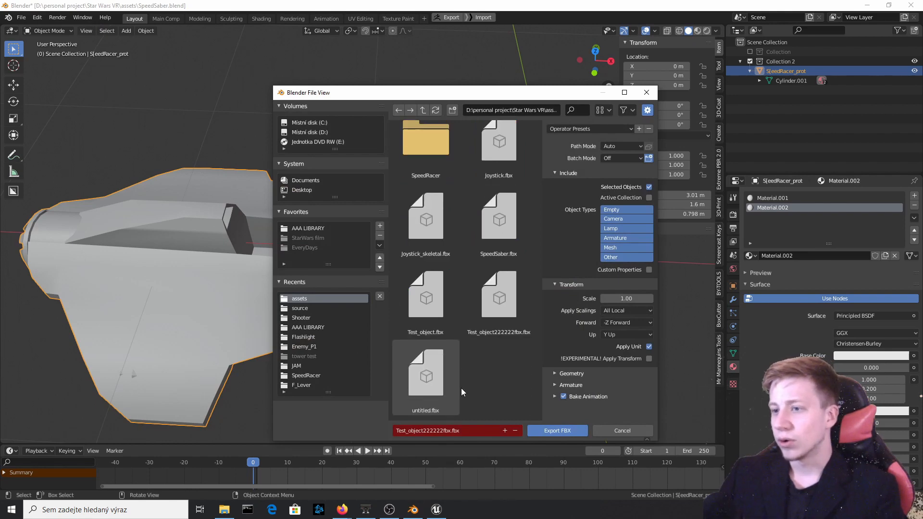
pyautogui.click(425, 294)
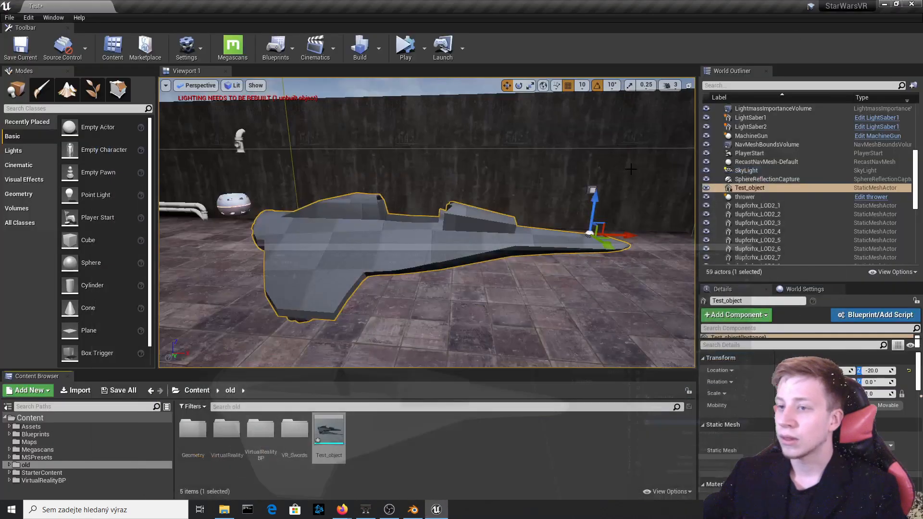
# - Reimport Test_object with materials reset to the FBX's two slots, then open its mesh editor
pyautogui.rightClick(329, 429)
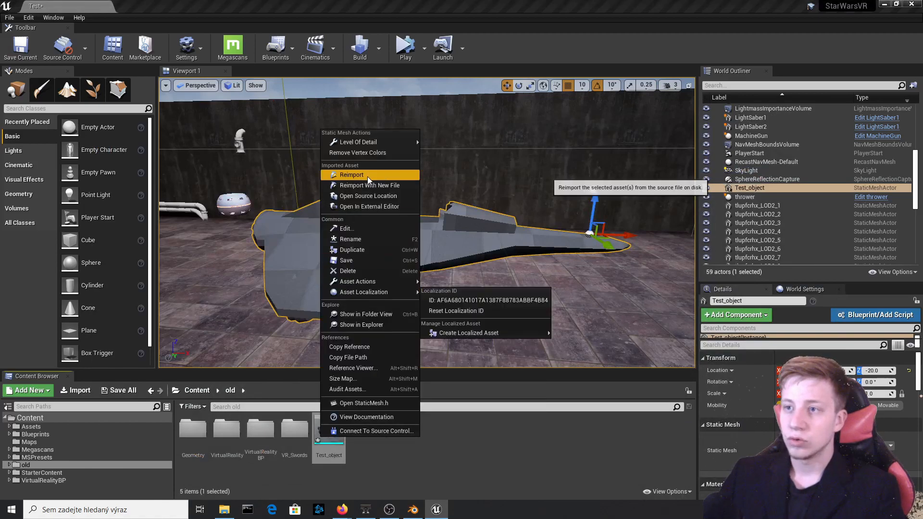
pyautogui.click(368, 184)
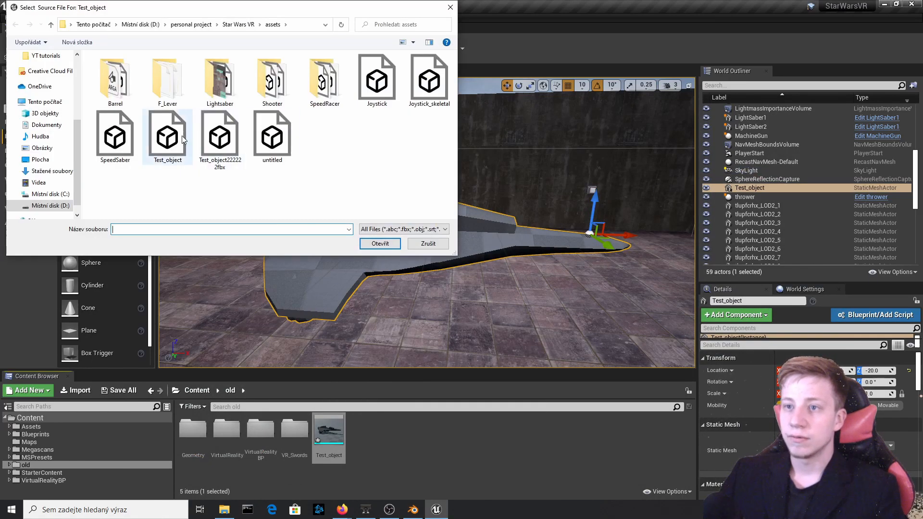
pyautogui.click(380, 243)
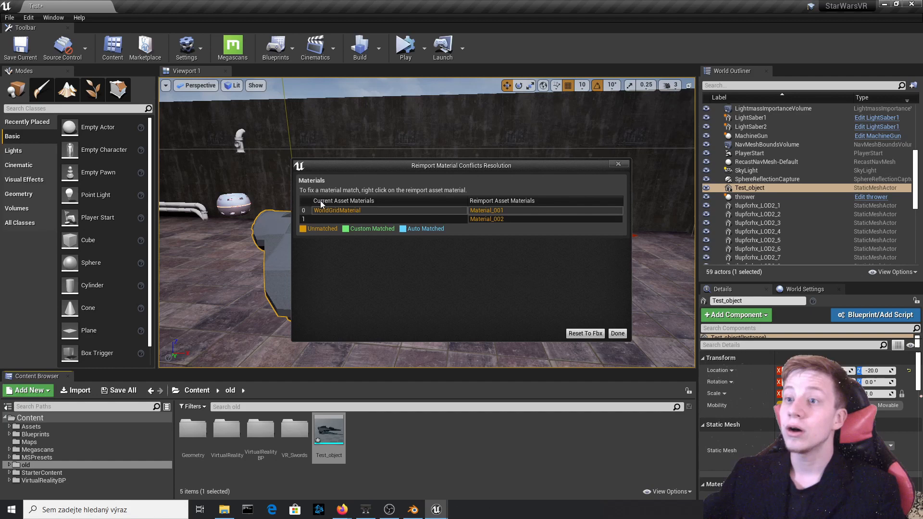
pyautogui.moveTo(584, 333)
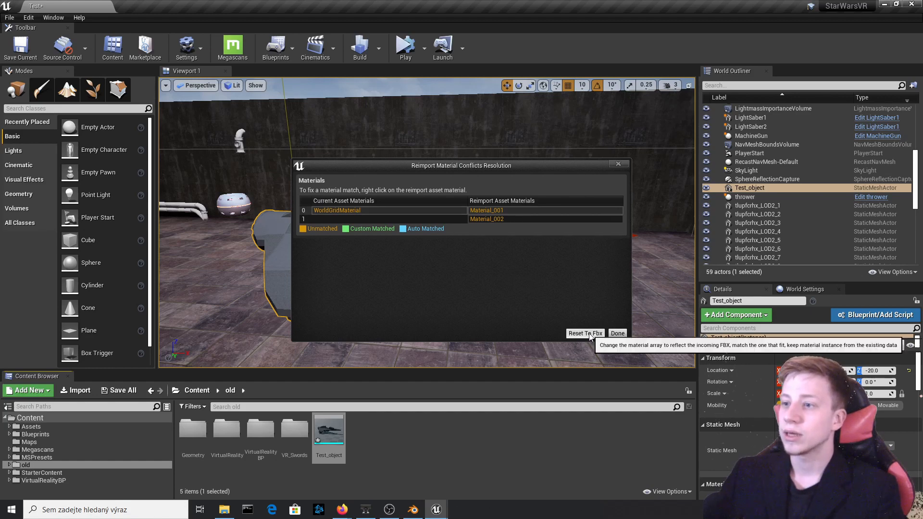
pyautogui.click(617, 333)
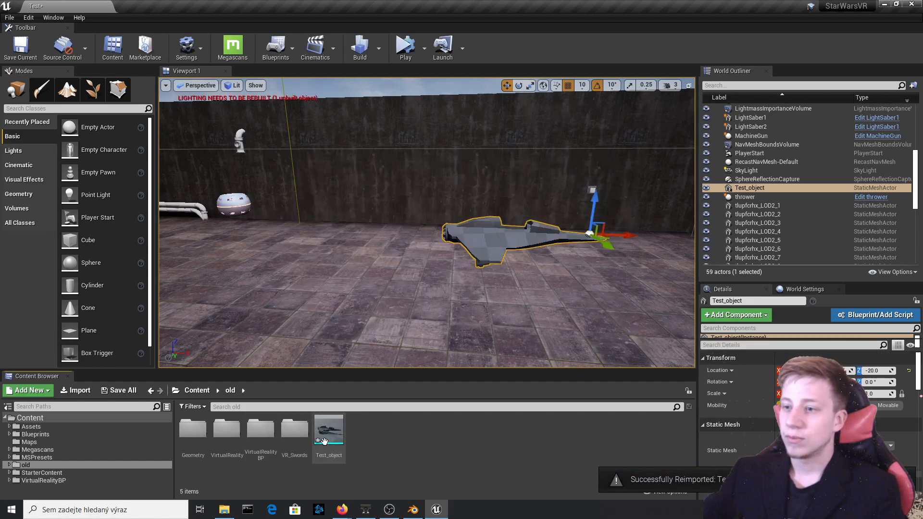
pyautogui.doubleClick(329, 427)
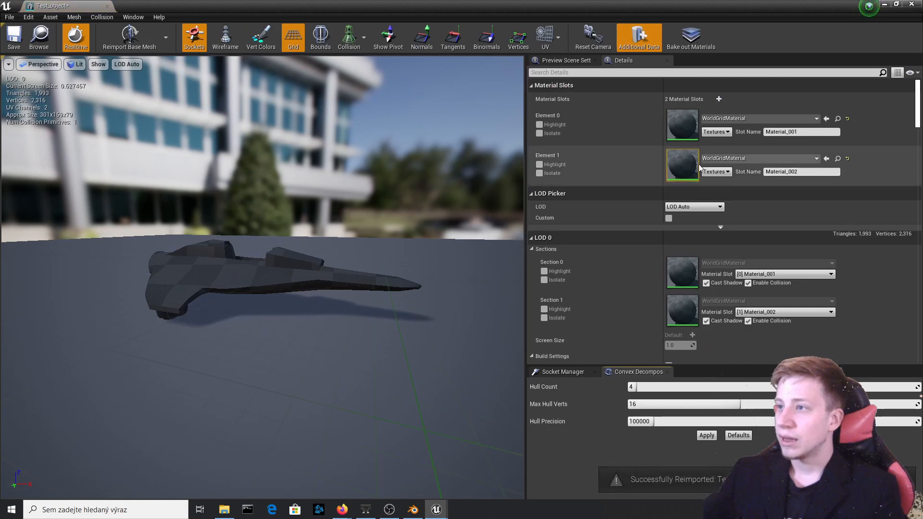
pyautogui.moveTo(683, 125)
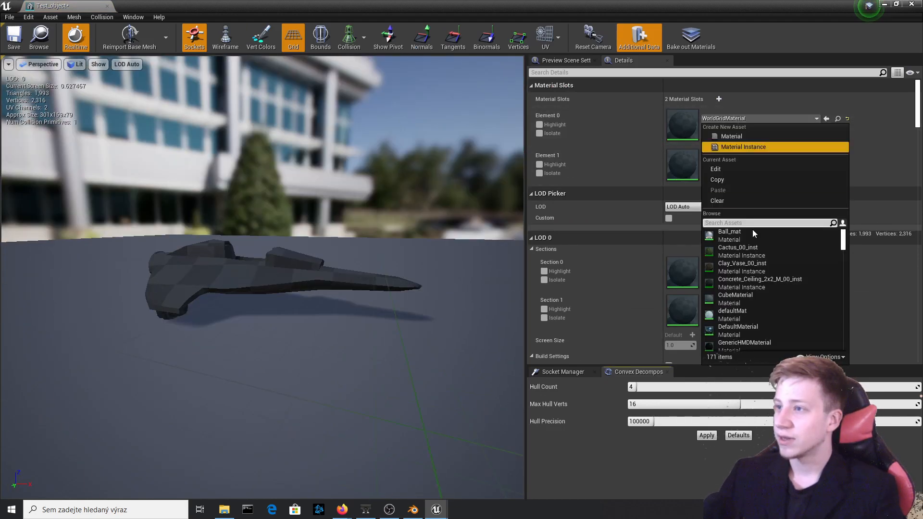
# - Set Element 0 to Ball_mat and search NEW for the second slot's material
pyautogui.click(729, 231)
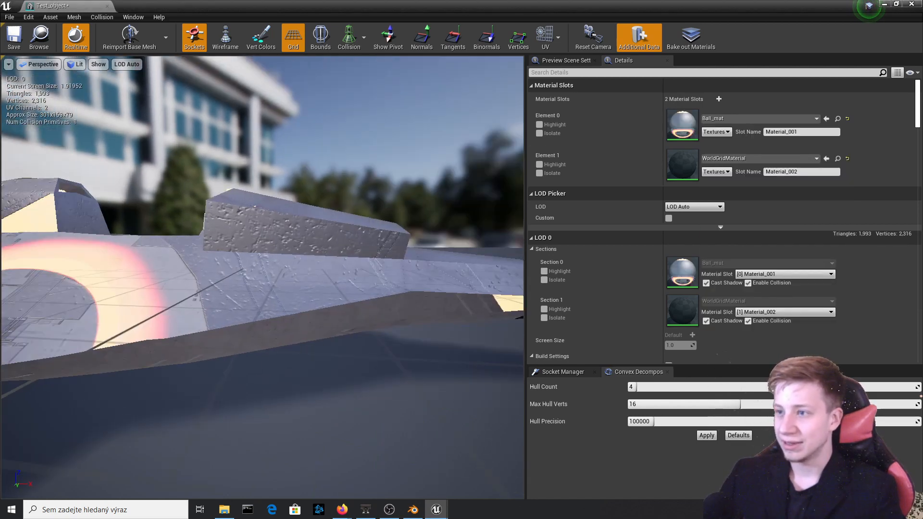
pyautogui.click(816, 158)
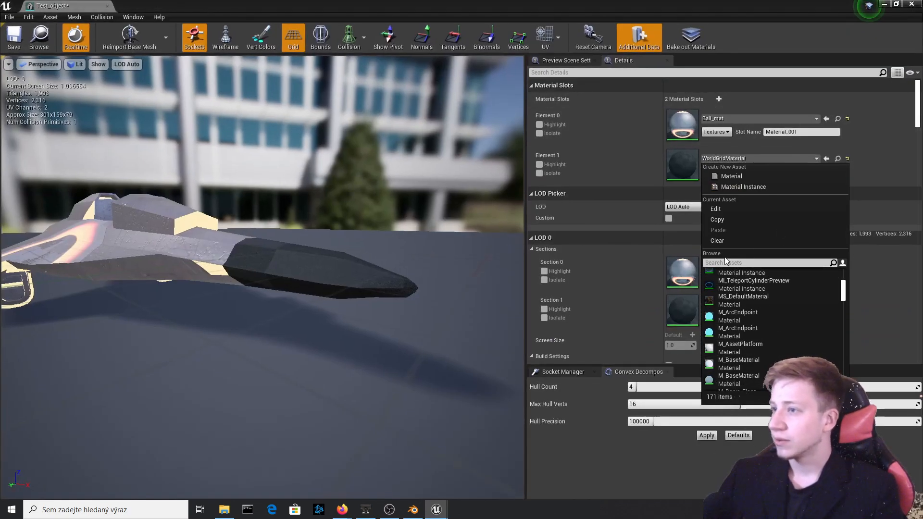
pyautogui.write('NEW')
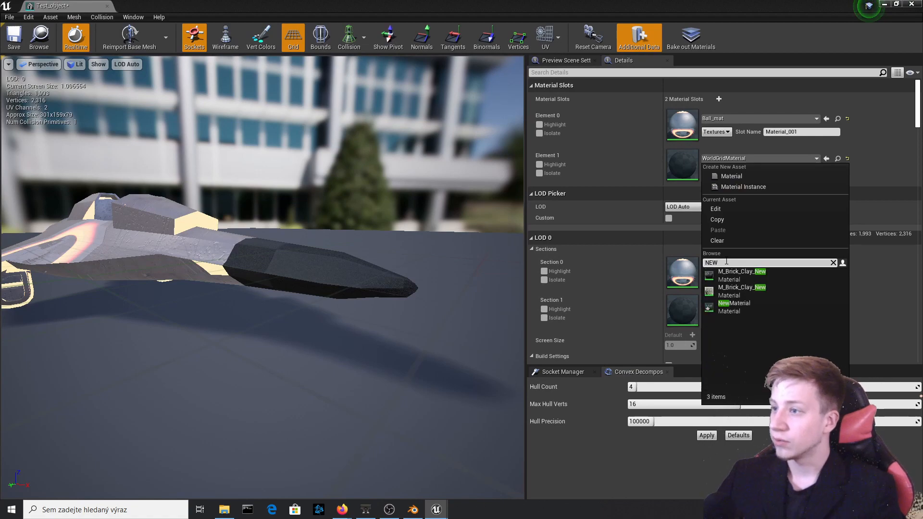
pyautogui.click(733, 303)
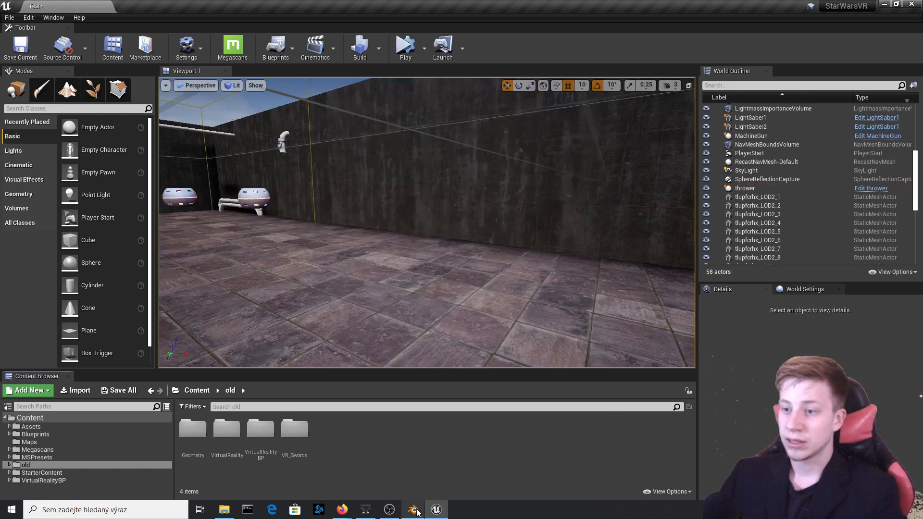
# - Add a single-bone armature named Root alongside the ship in Blender
pyautogui.click(413, 509)
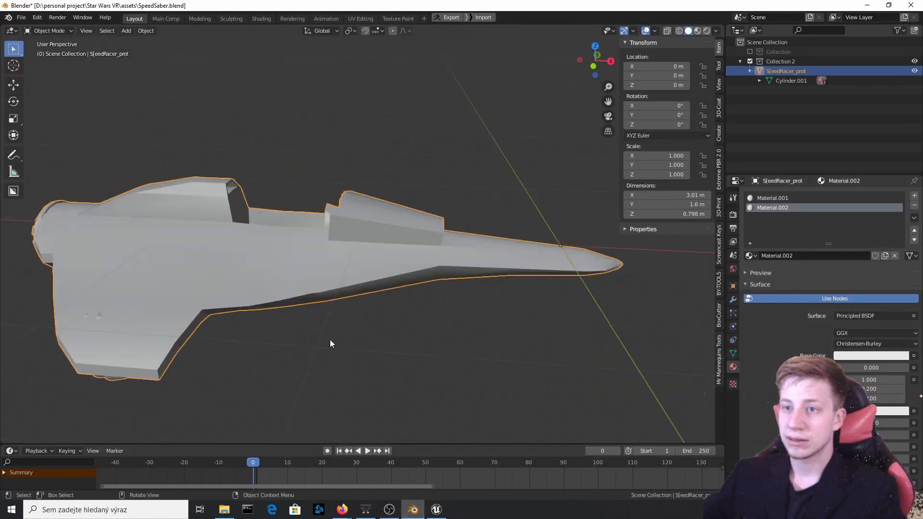
pyautogui.click(126, 31)
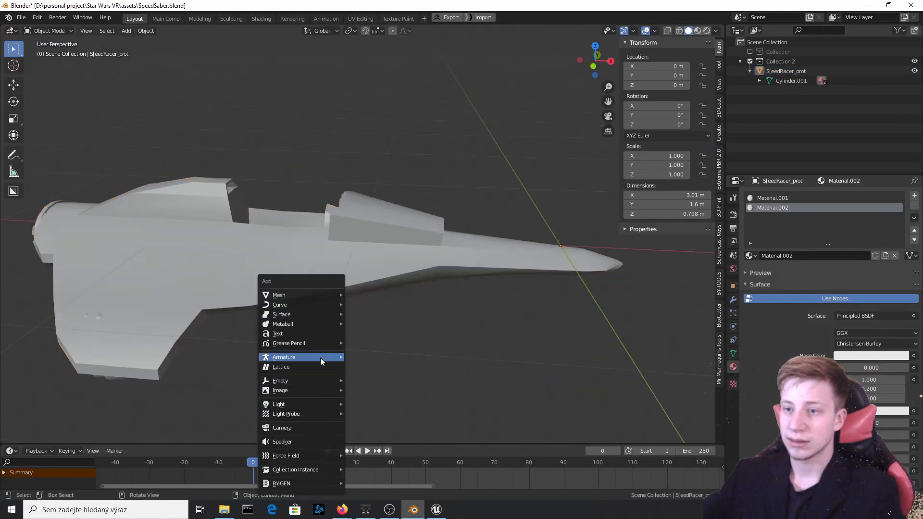
pyautogui.click(284, 357)
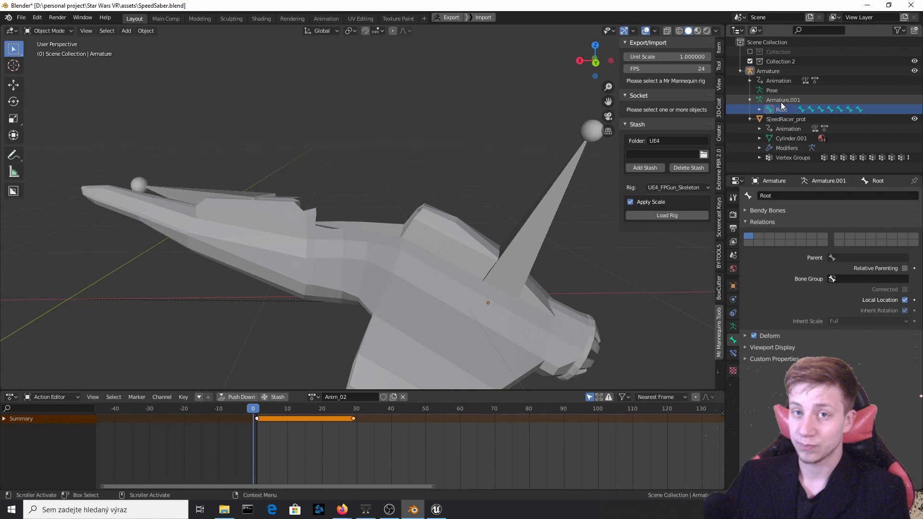
pyautogui.click(760, 110)
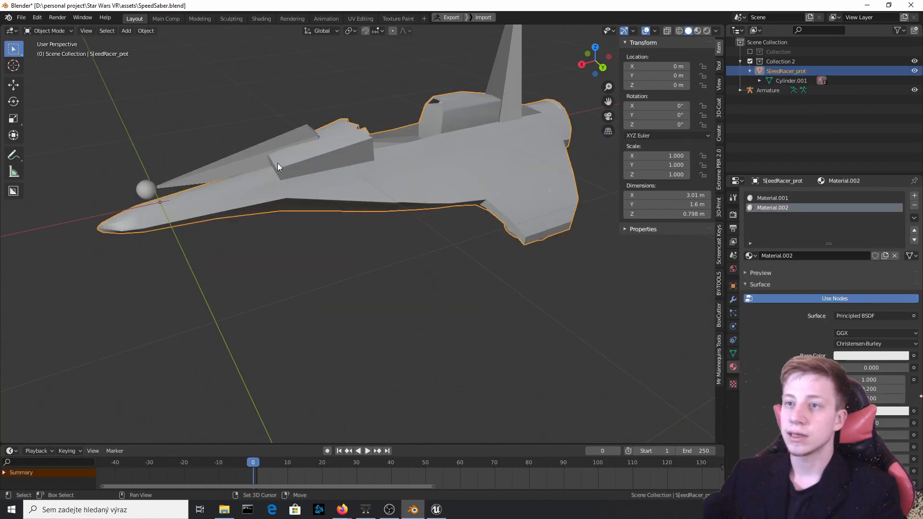
# - Parent the ship to the armature with empty vertex groups
pyautogui.click(767, 90)
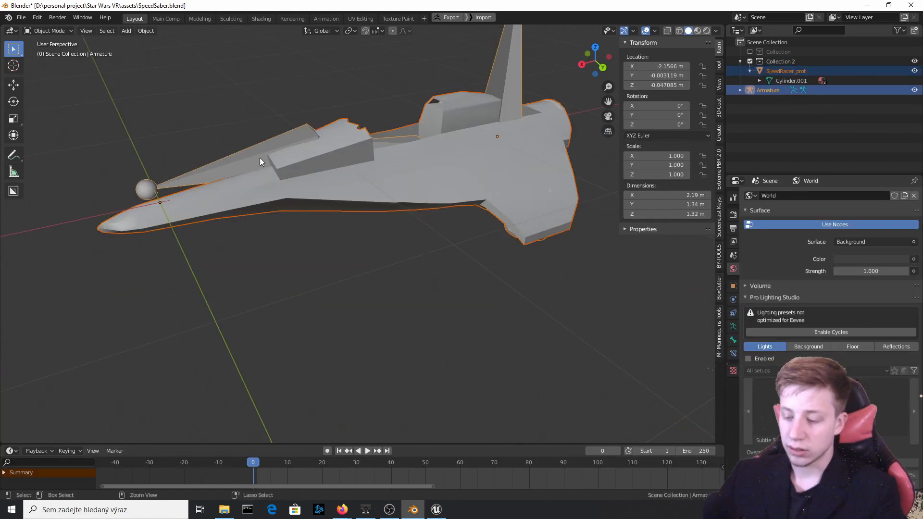
pyautogui.press('ctrl+p')
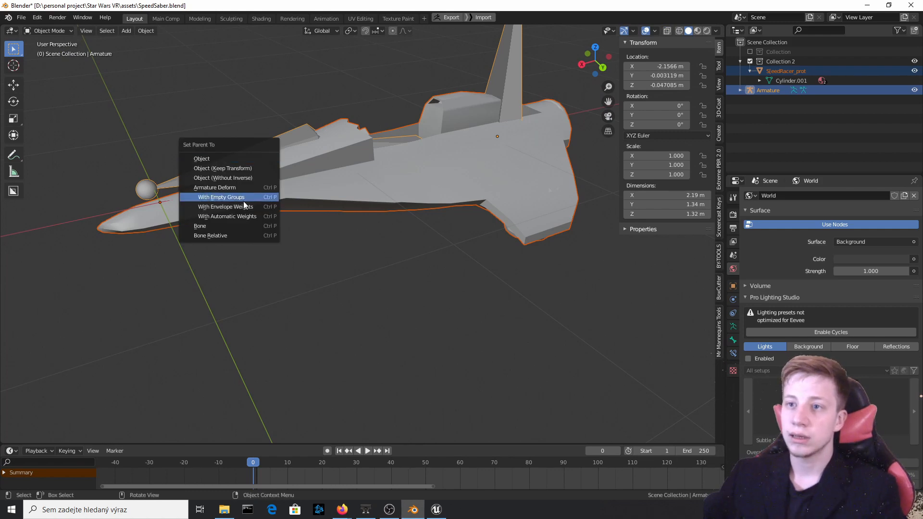
pyautogui.click(221, 196)
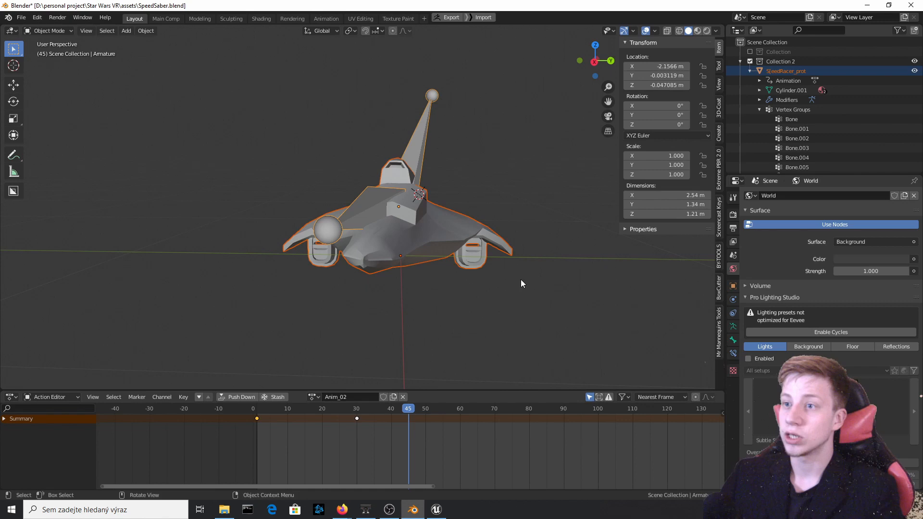
# - Begin an FBX export of the rigged ship
pyautogui.click(21, 17)
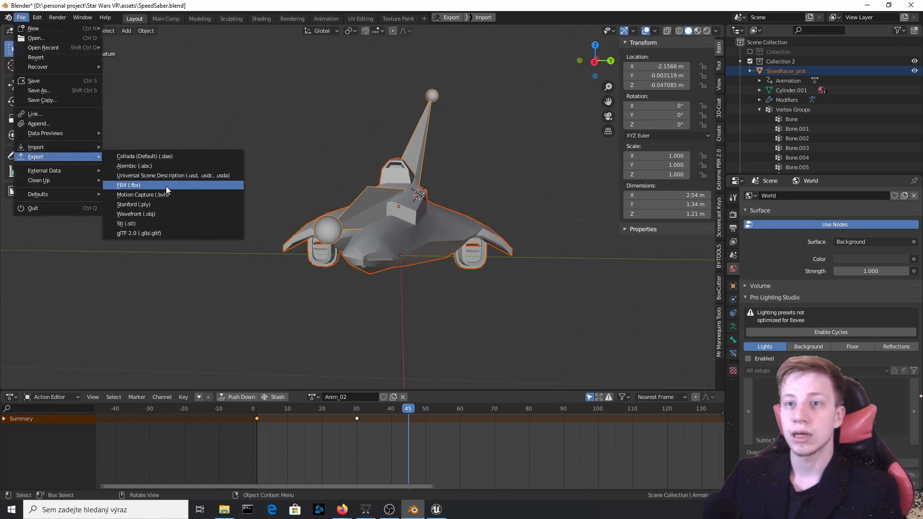
pyautogui.click(435, 510)
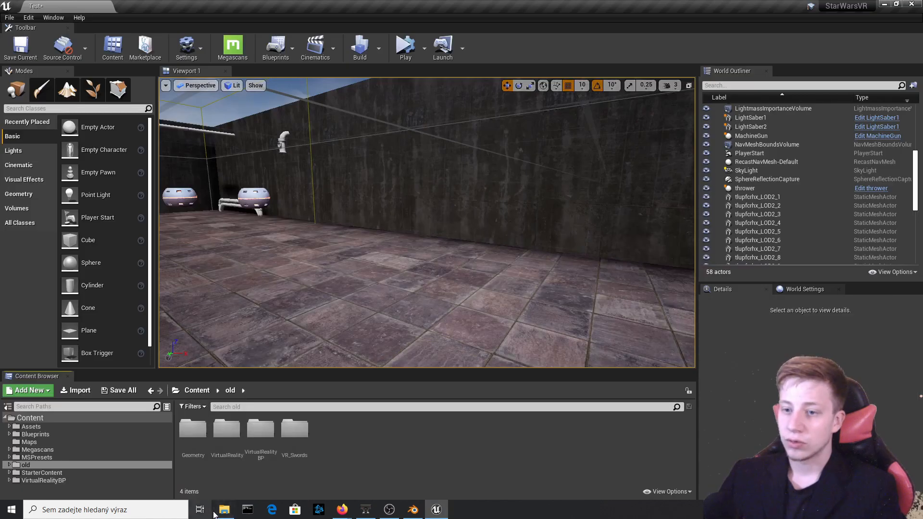
# - Bring Test_object.fbx into Unreal and mark it for import as a Skeletal Mesh
pyautogui.click(222, 509)
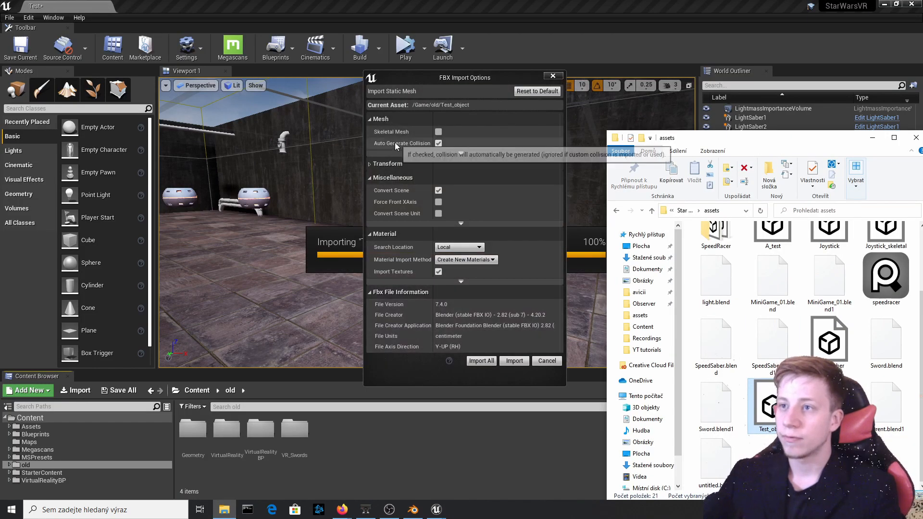
pyautogui.moveTo(439, 131)
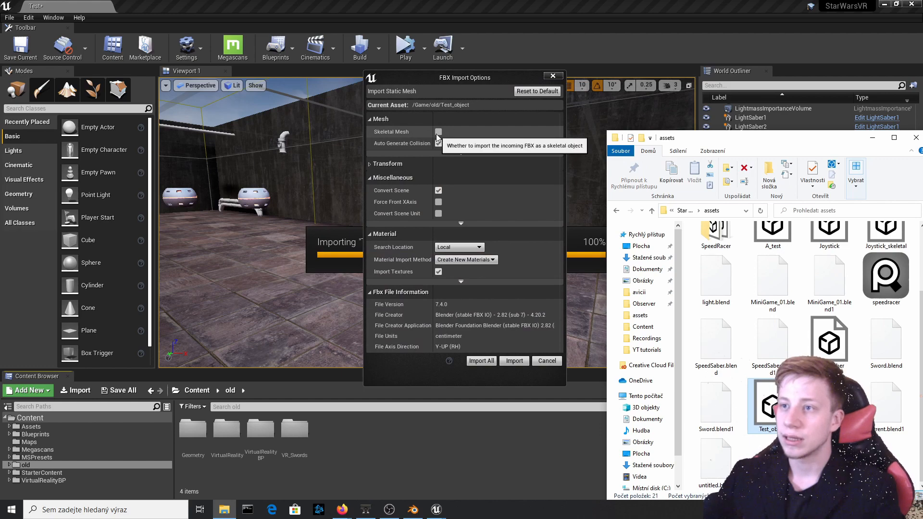
pyautogui.click(439, 132)
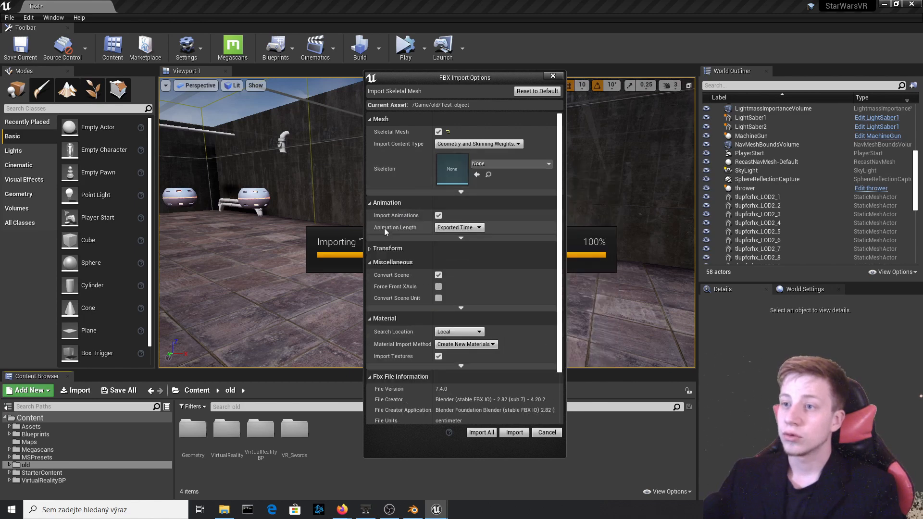
pyautogui.click(387, 248)
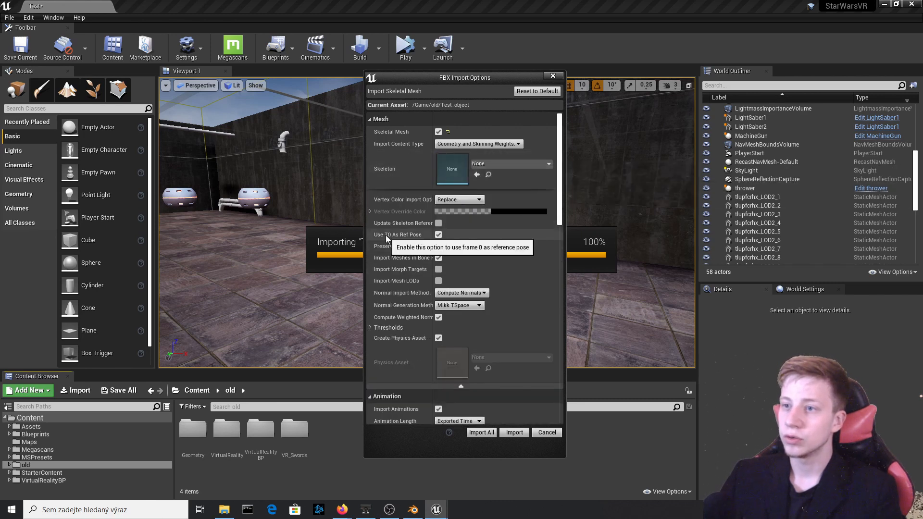
# - Enable Use T0 As Ref Pose and run Import All on the ship
pyautogui.click(439, 235)
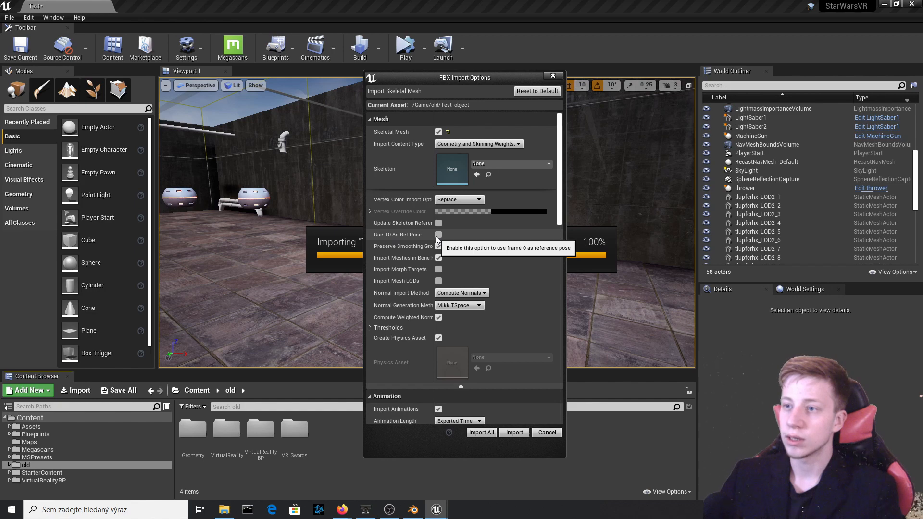
pyautogui.click(438, 234)
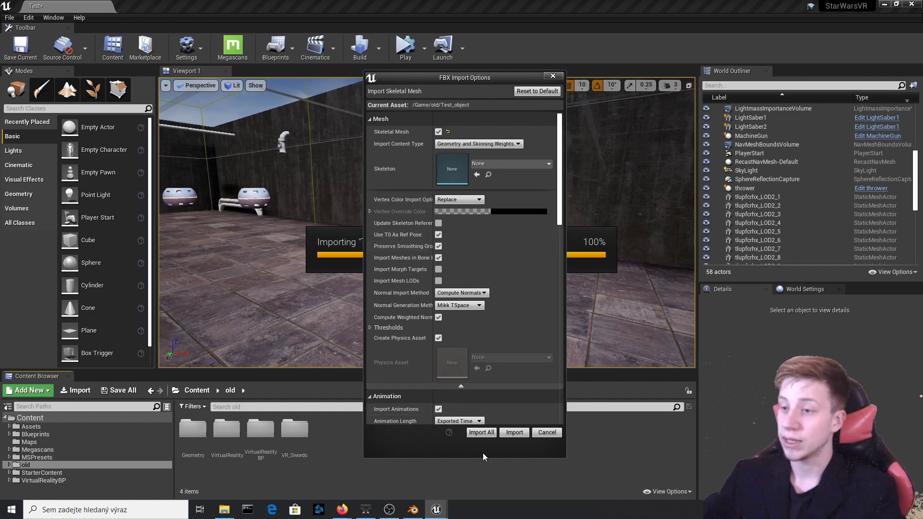
pyautogui.click(512, 431)
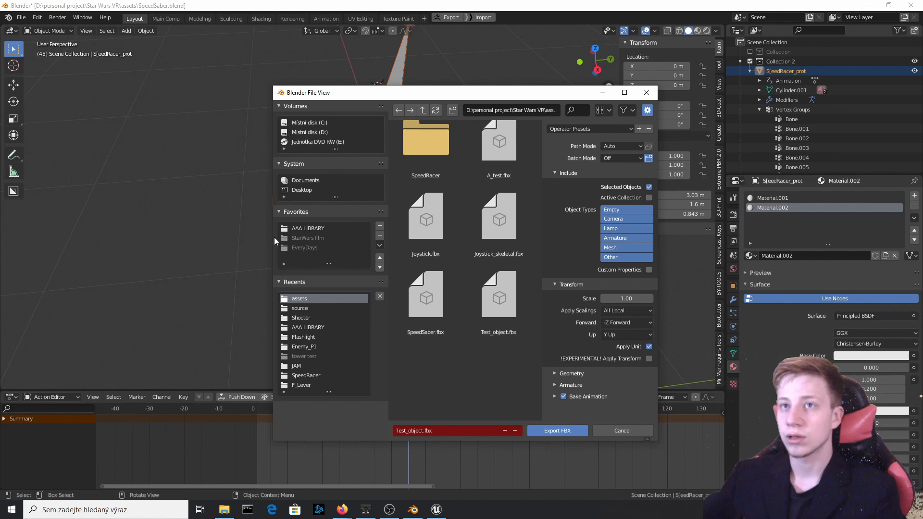
# - Overwrite Test_object.fbx with the rigged ship export and switch back to the Unreal project
pyautogui.click(498, 300)
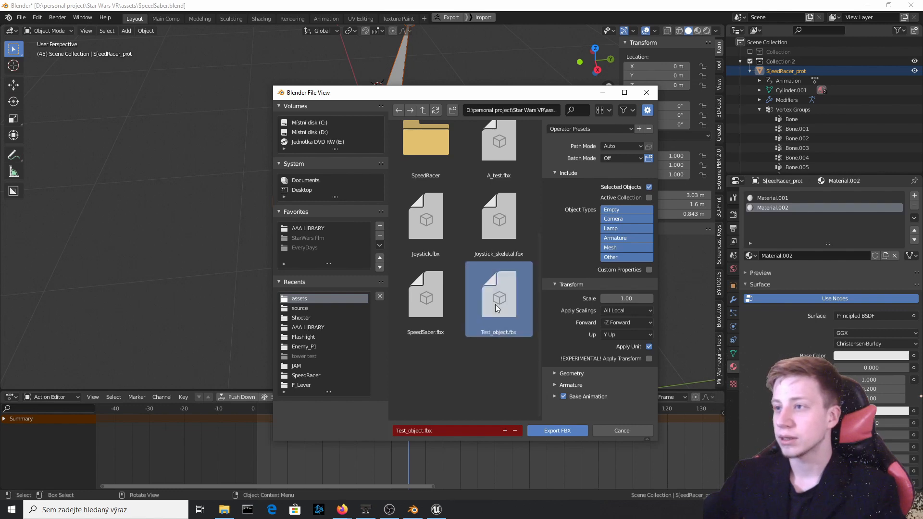
pyautogui.click(621, 431)
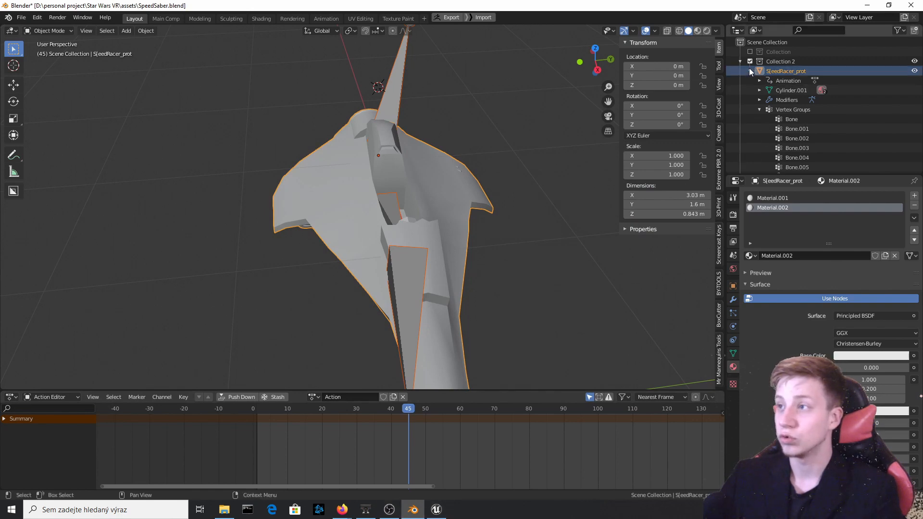
pyautogui.click(768, 79)
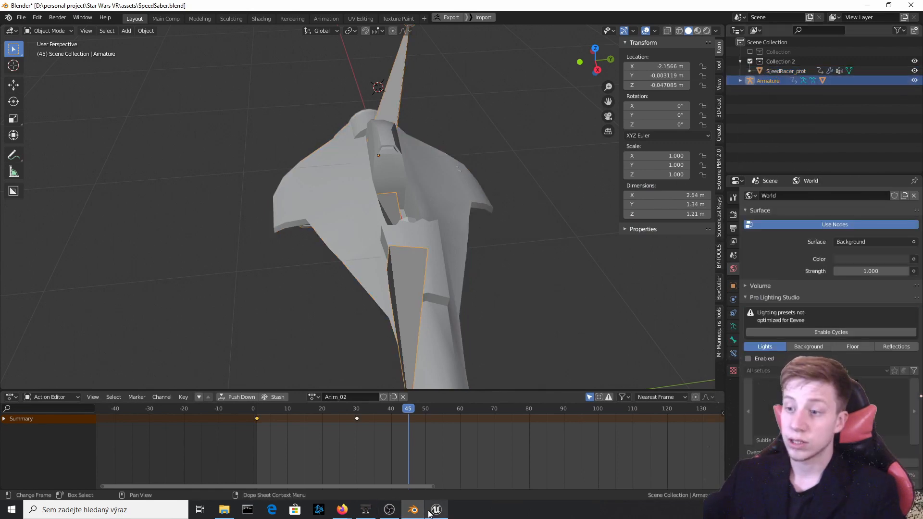
pyautogui.click(435, 509)
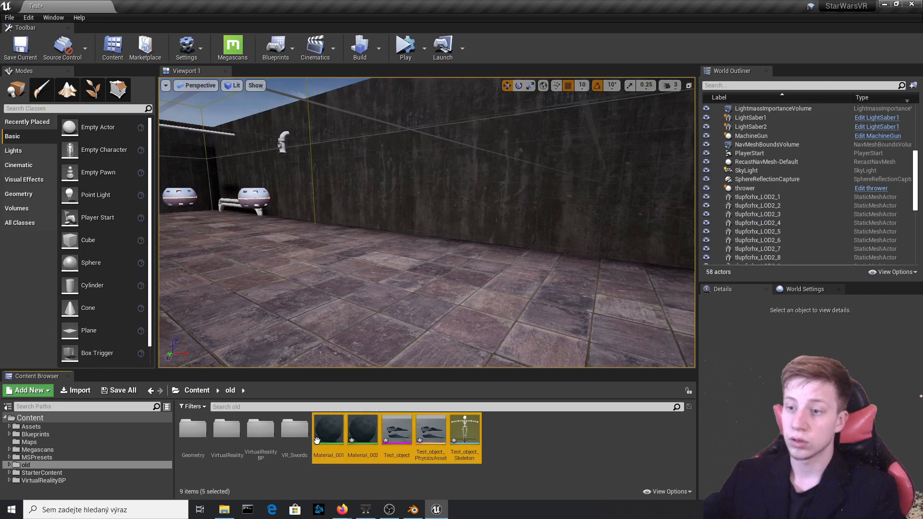